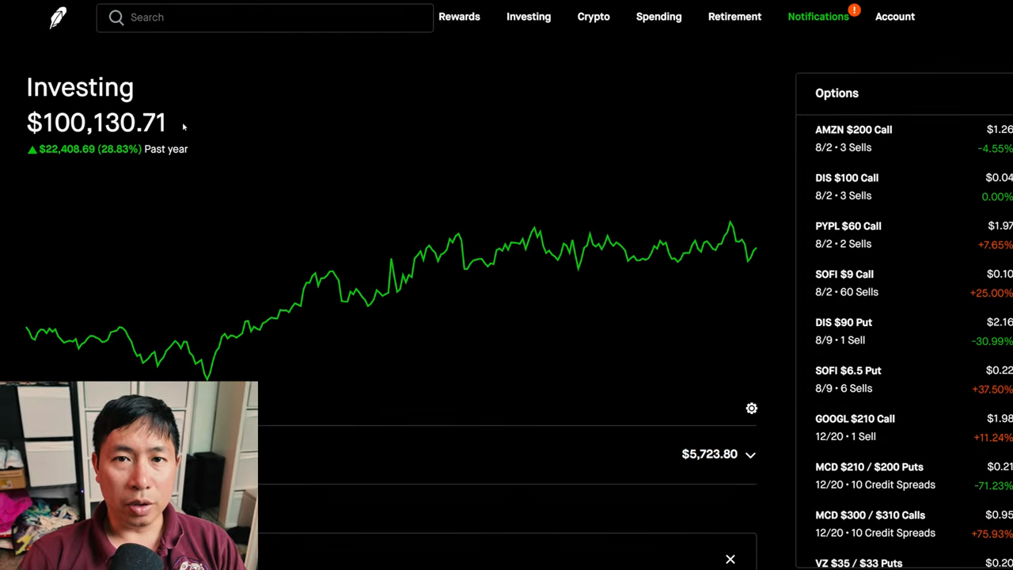
mouse_move(139, 176)
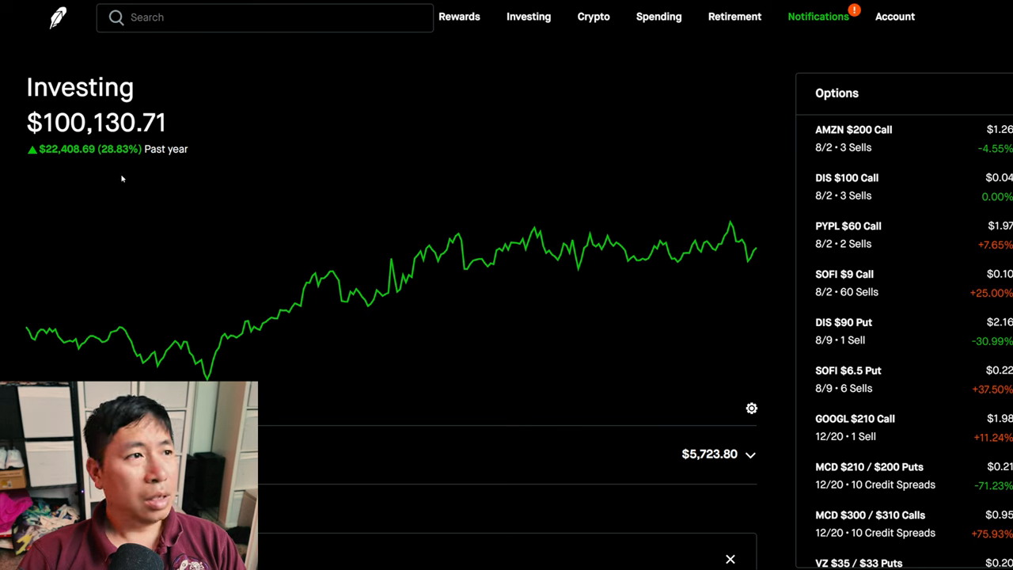
mouse_move(54, 165)
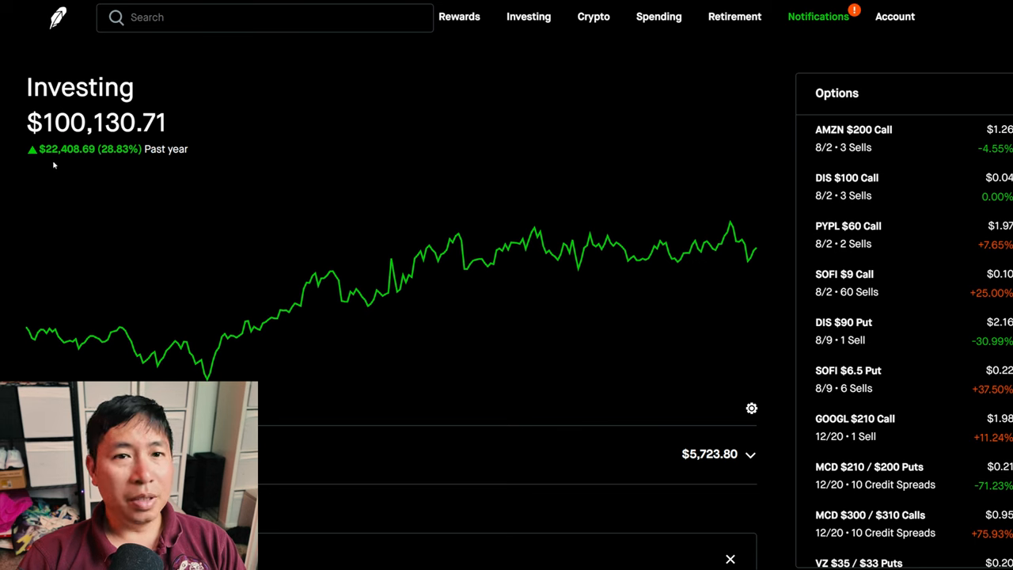
mouse_move(71, 161)
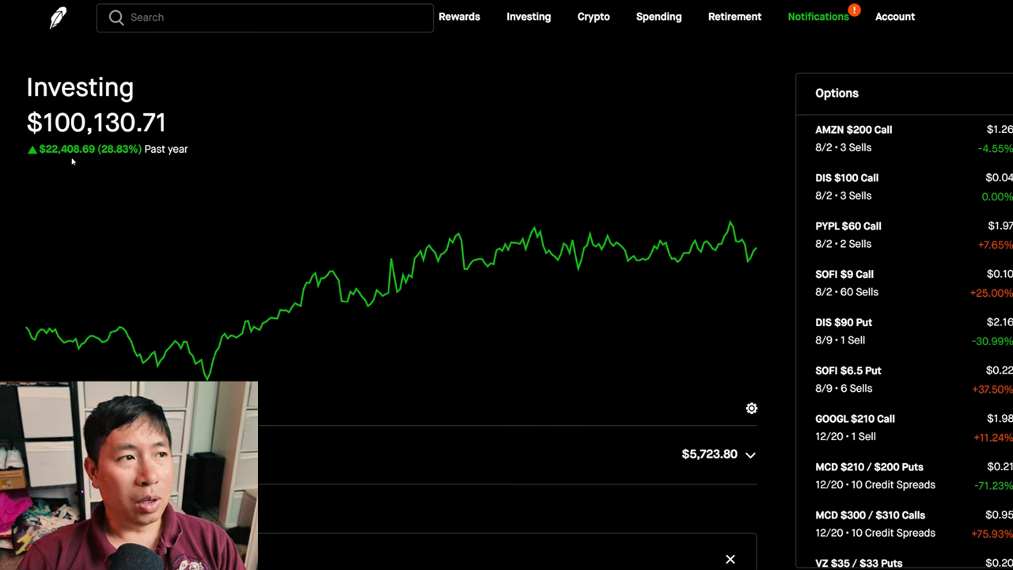
mouse_move(90, 162)
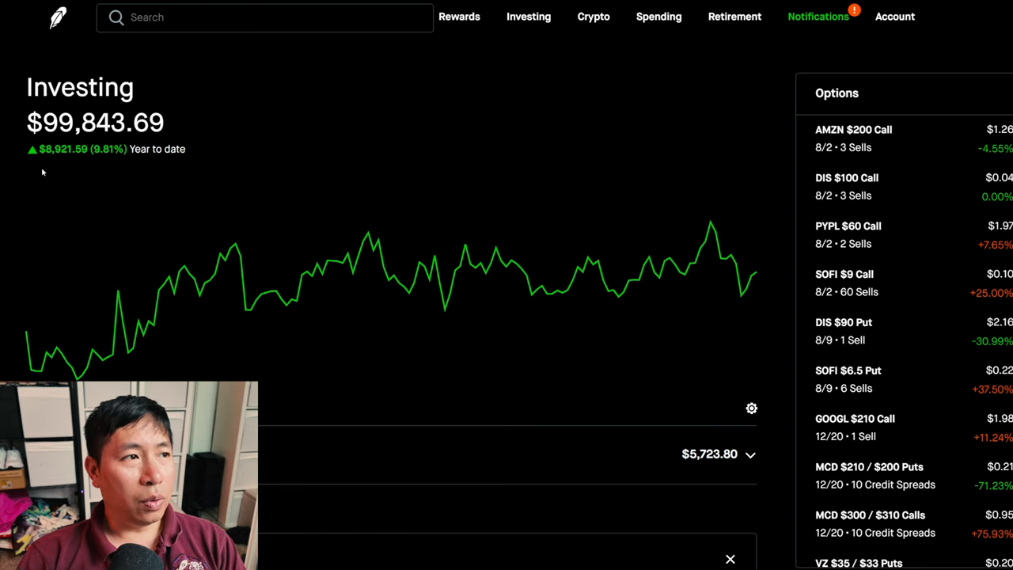
mouse_move(49, 163)
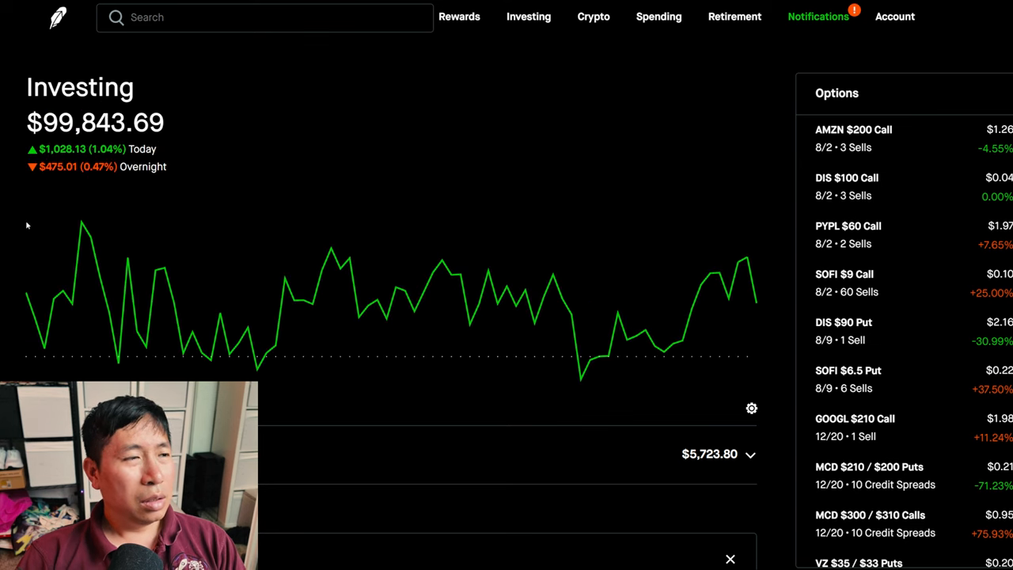
mouse_move(190, 159)
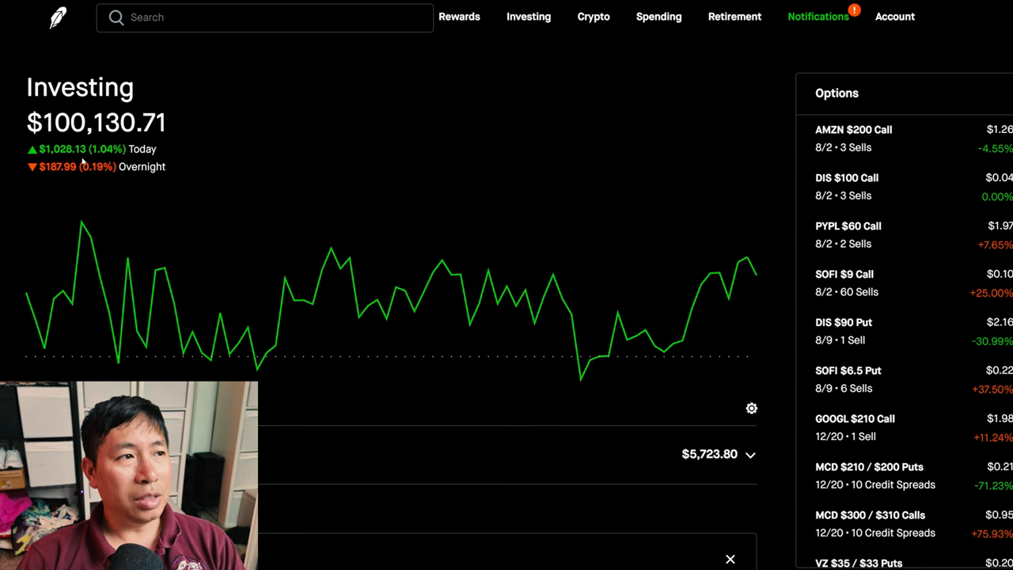
mouse_move(50, 182)
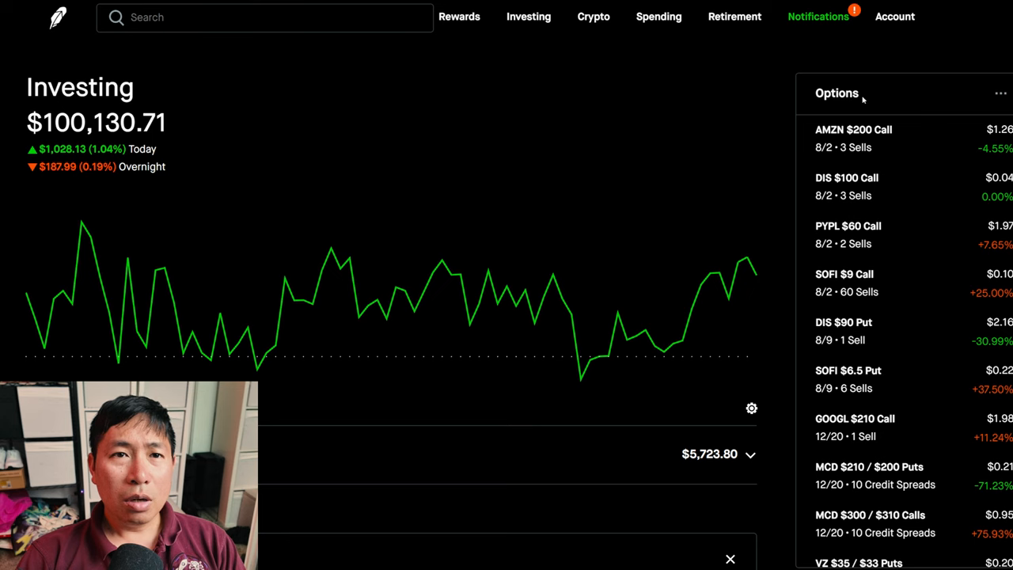
left_click(853, 138)
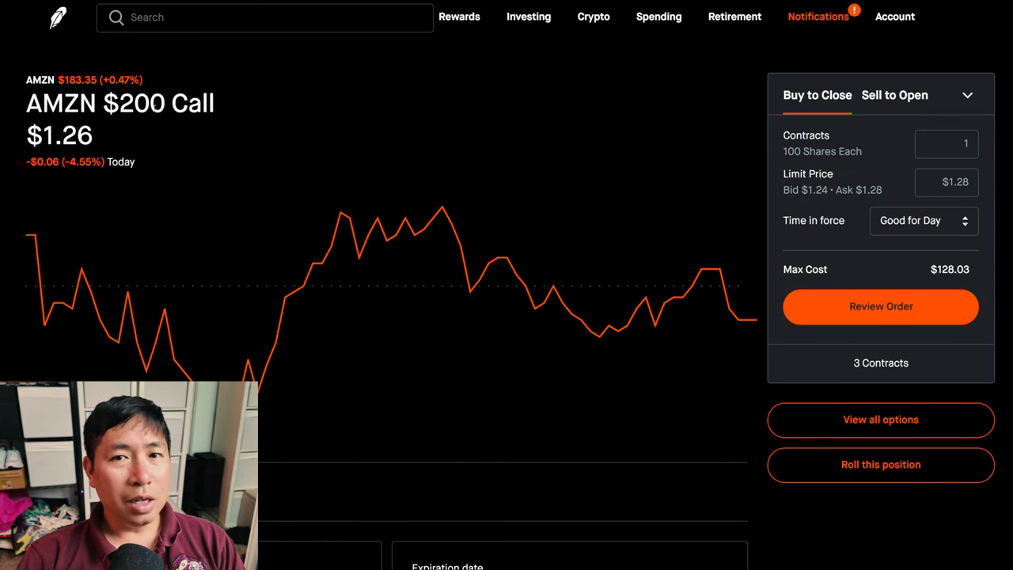
mouse_move(512, 107)
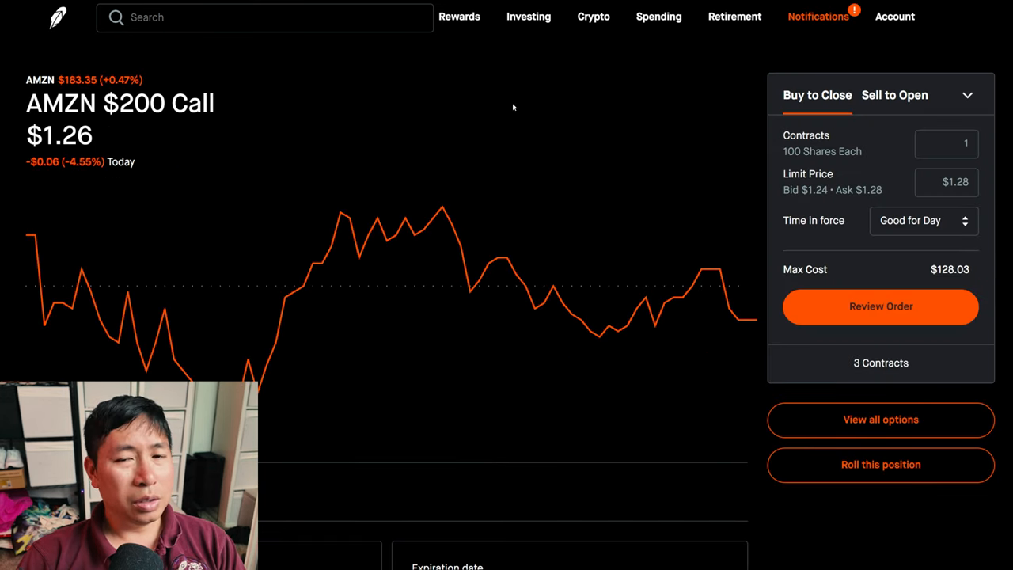
scroll("down", 3)
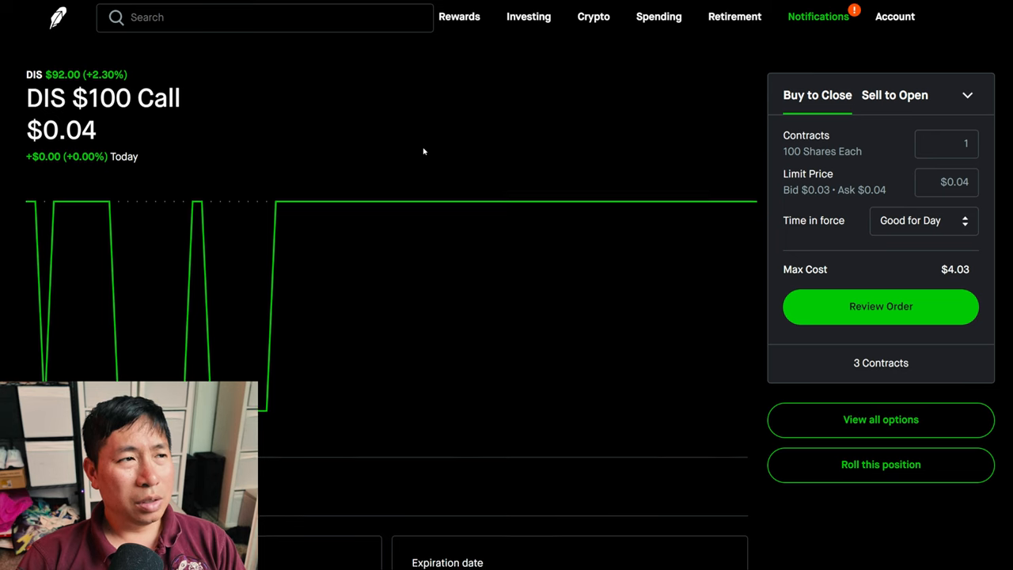
scroll("down", 3)
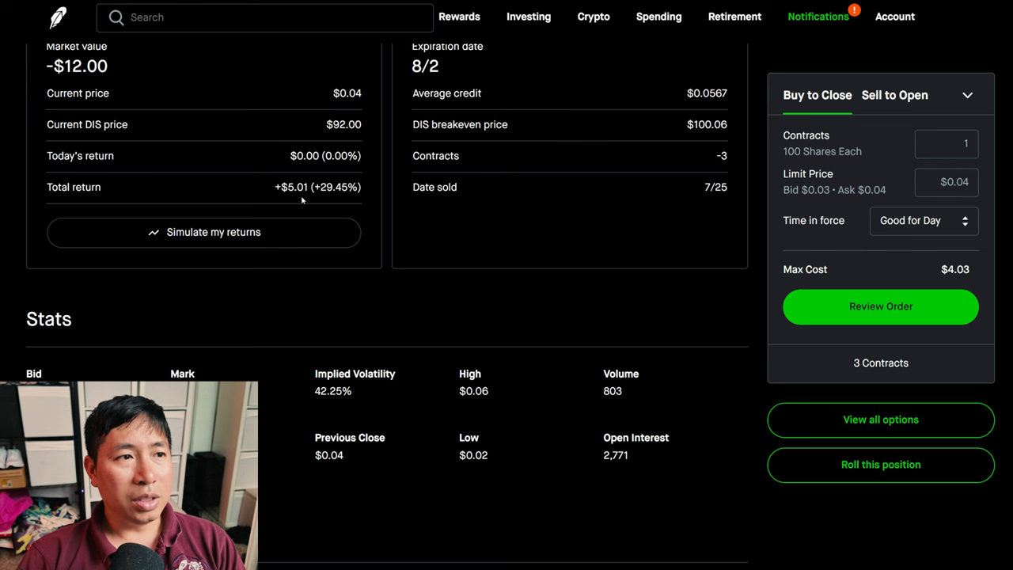
scroll("down", 3)
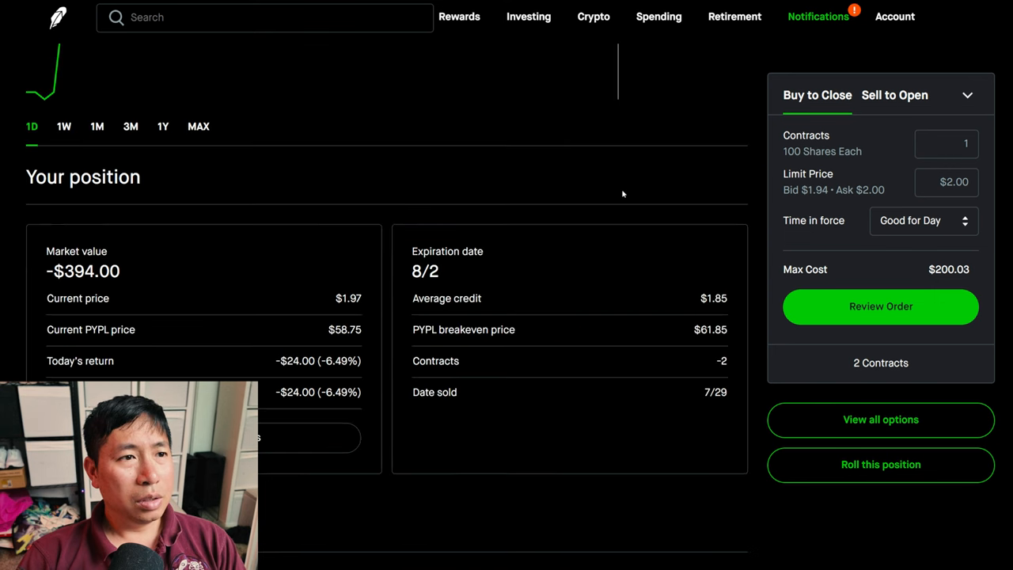
scroll("down", 3)
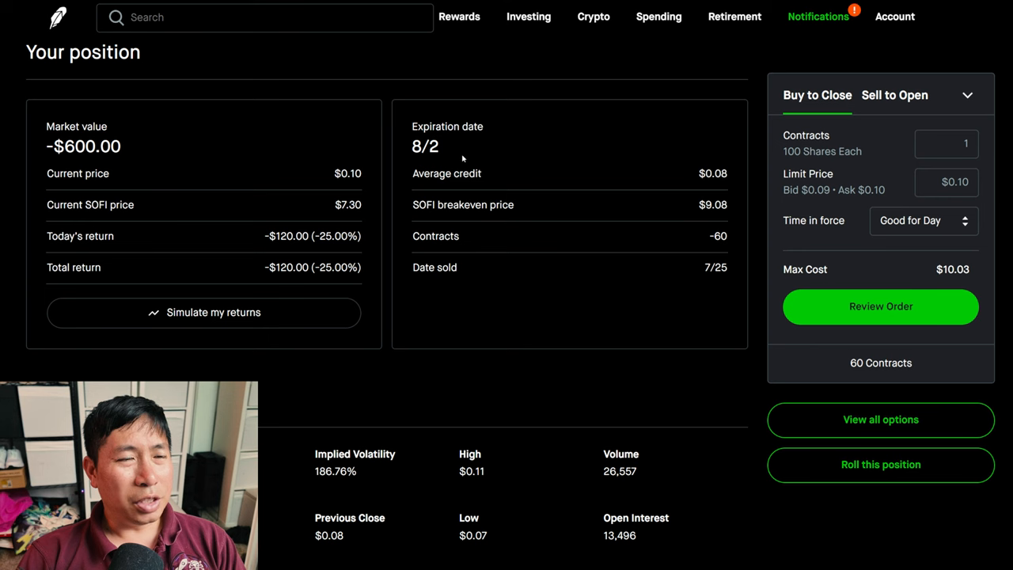
mouse_move(163, 271)
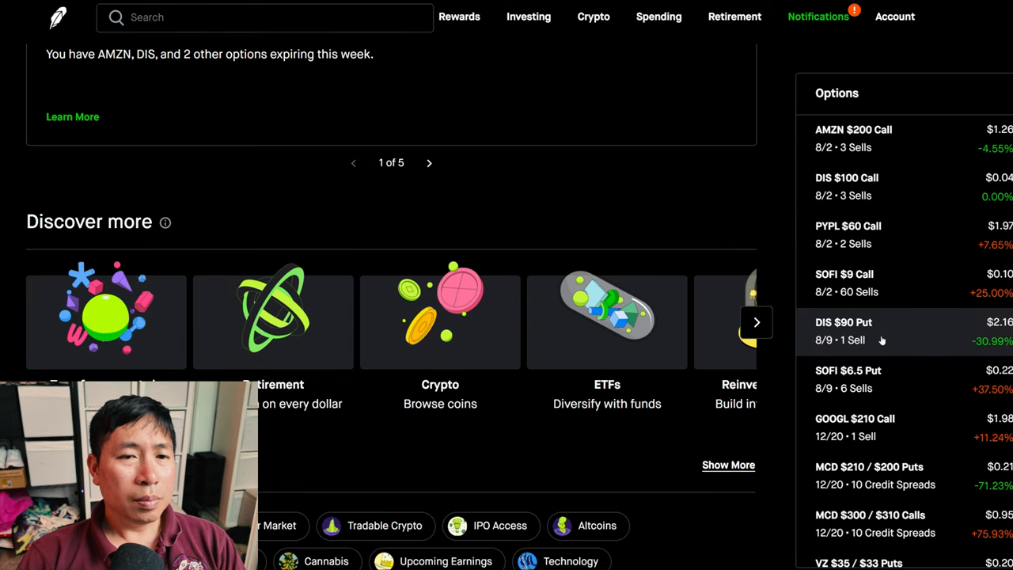
left_click(842, 331)
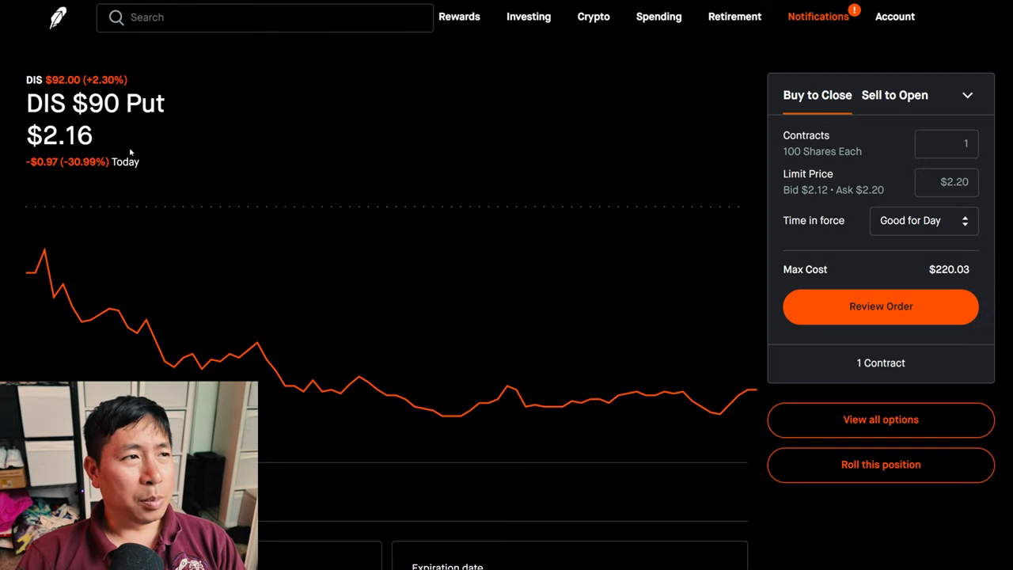
mouse_move(153, 131)
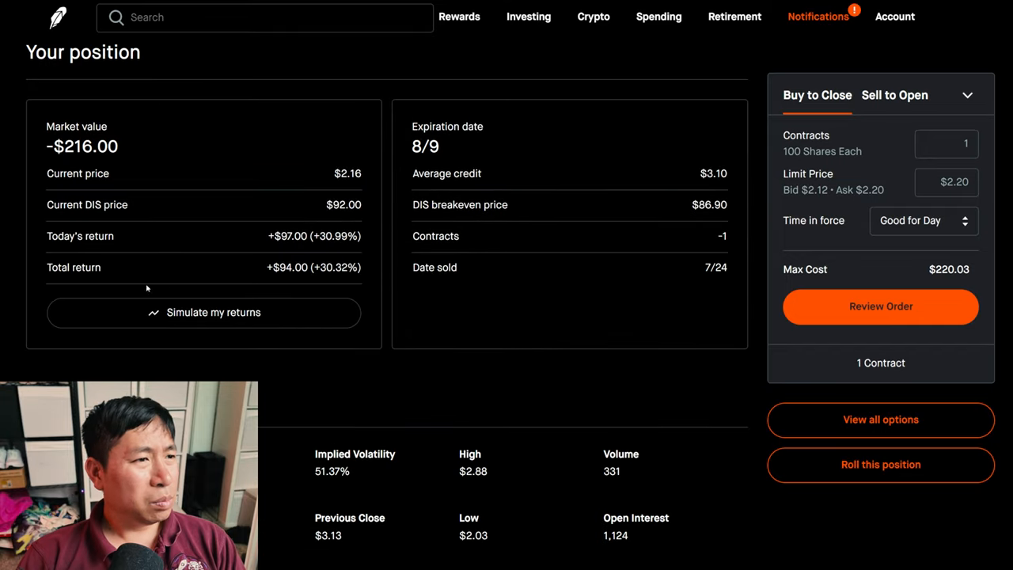
mouse_move(291, 281)
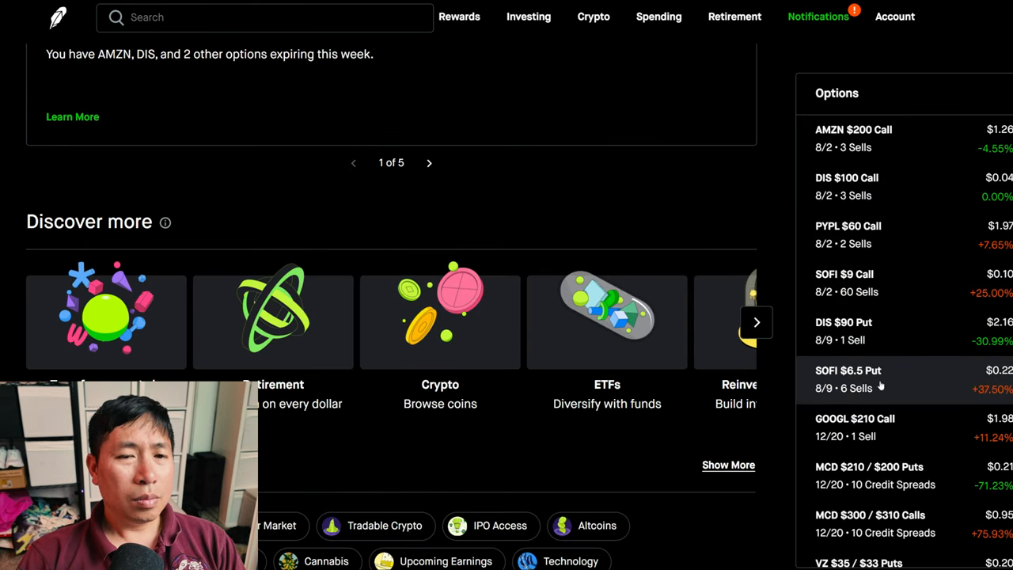
left_click(847, 378)
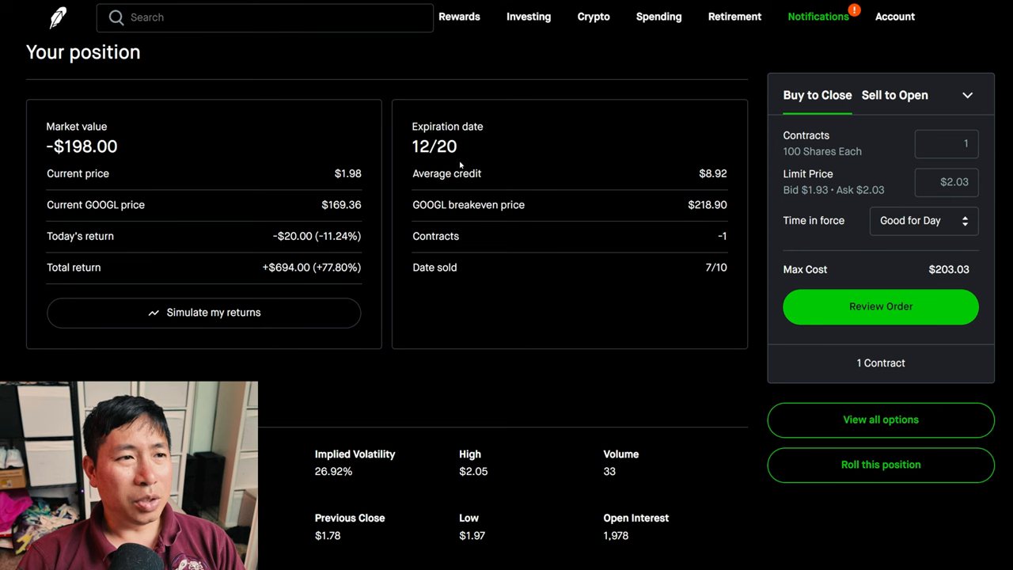
mouse_move(277, 287)
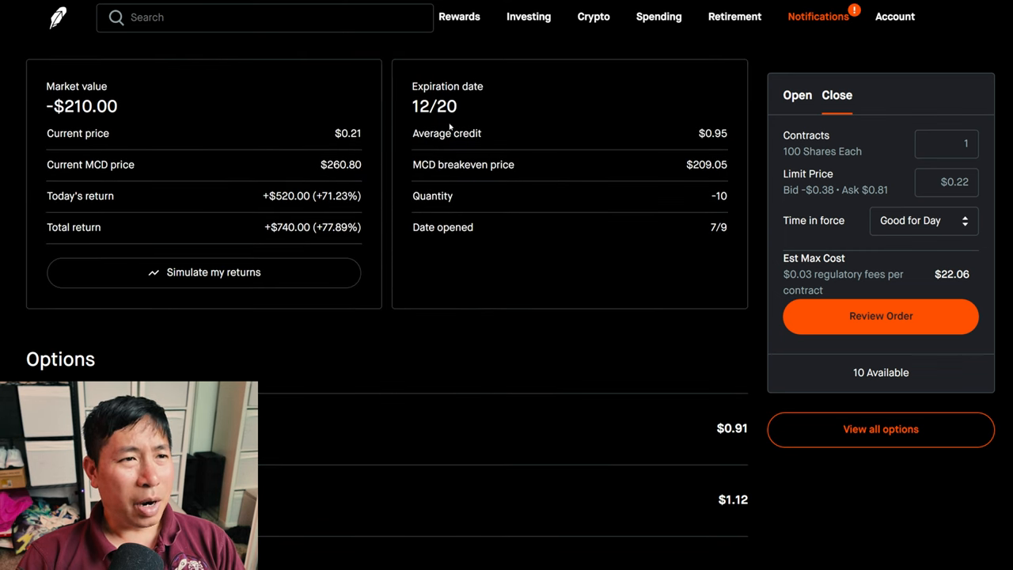
mouse_move(145, 246)
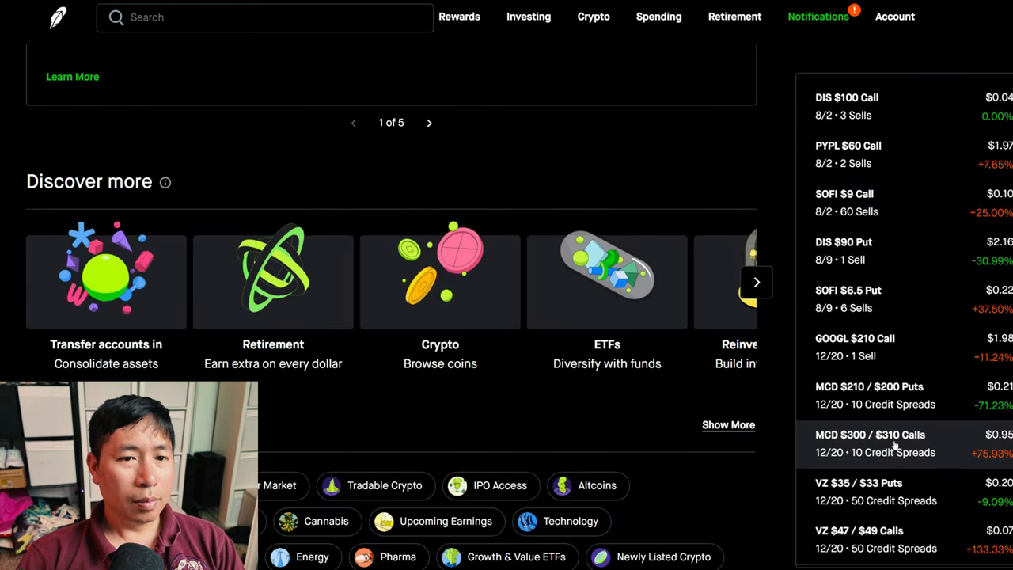
Open the VZ $47/$49 call spread position and scroll through its 50-contract details
left_click(870, 443)
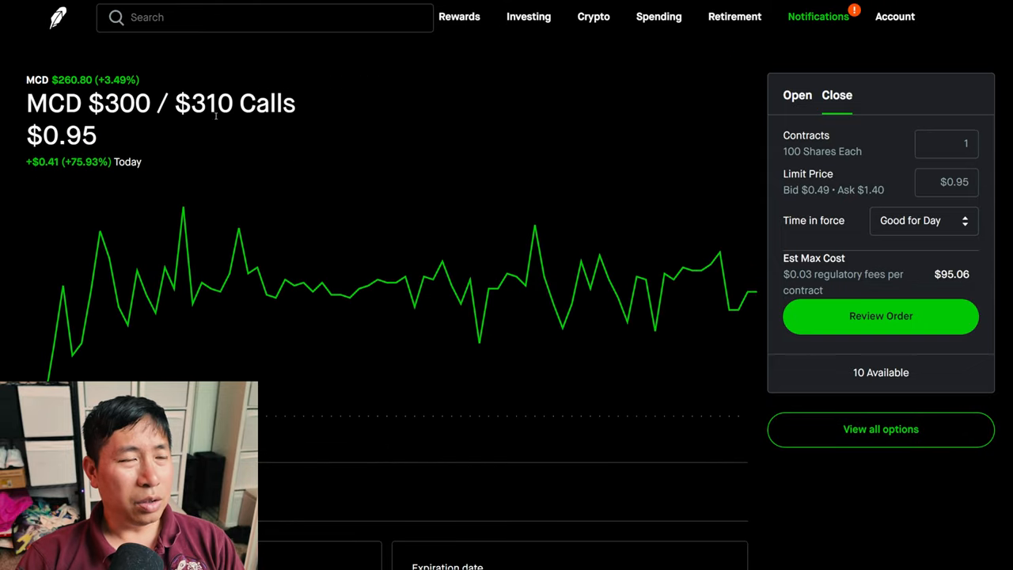
mouse_move(372, 132)
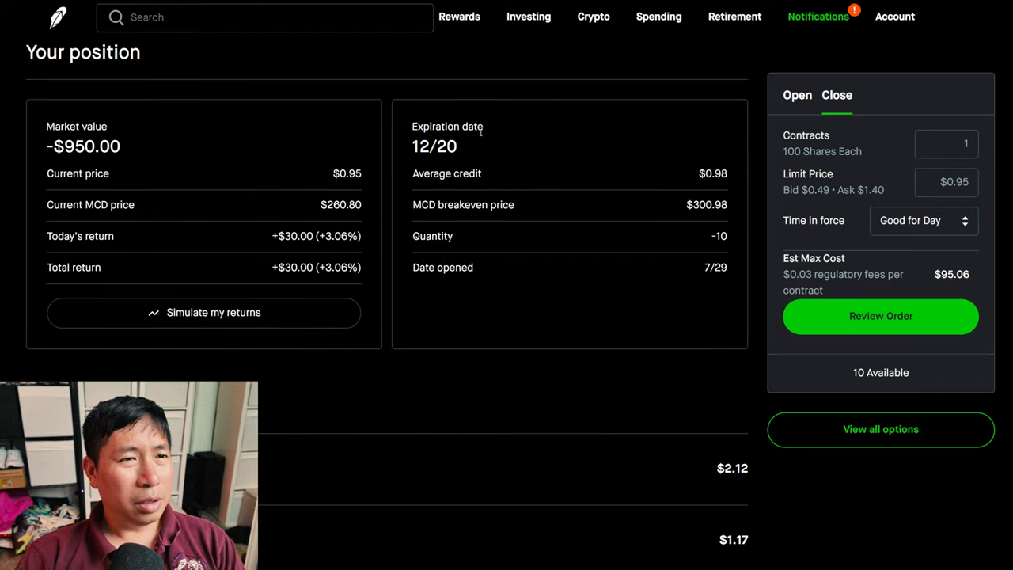
mouse_move(143, 285)
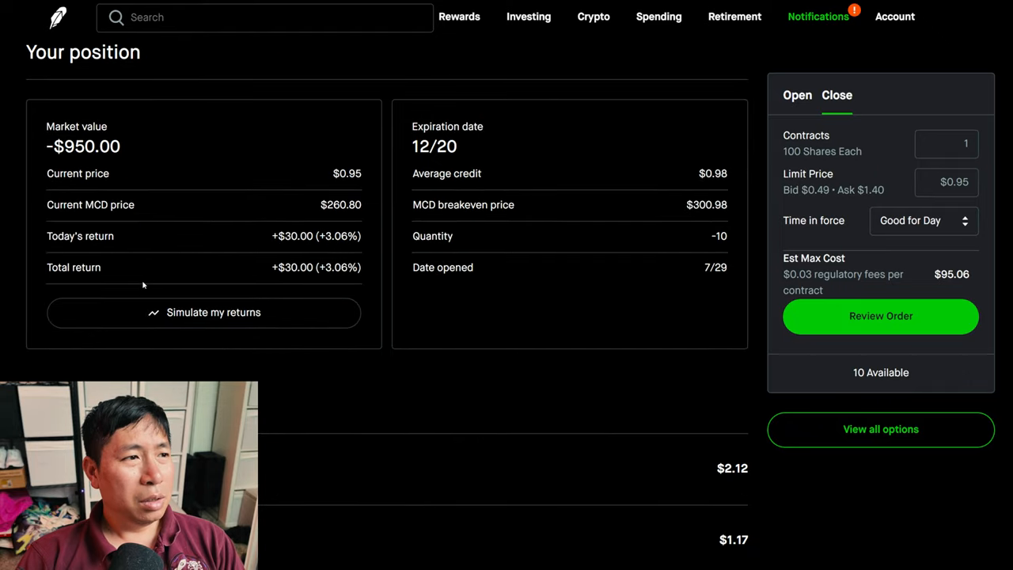
mouse_move(73, 101)
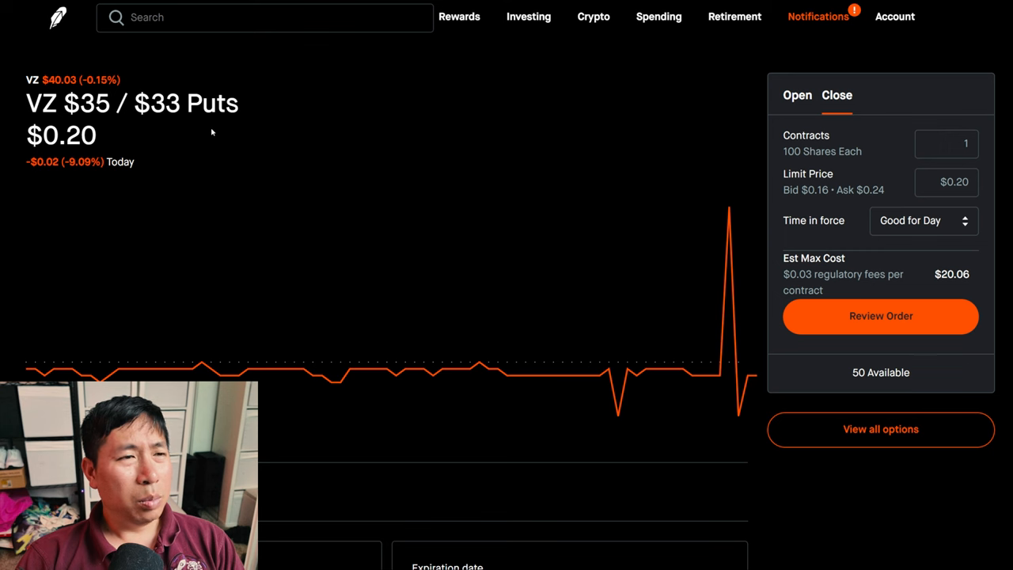
scroll("down", 3)
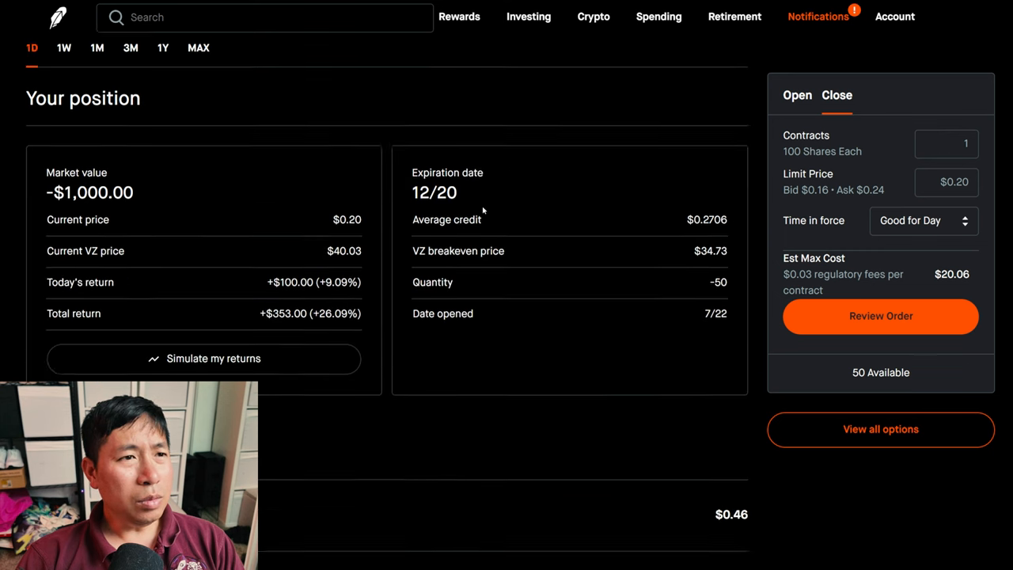
scroll("down", 3)
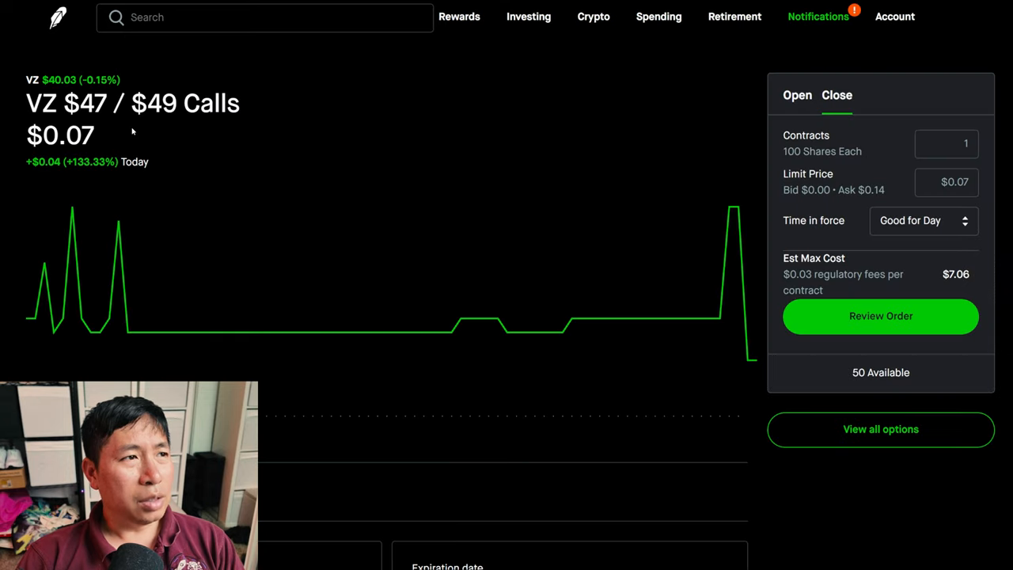
mouse_move(292, 129)
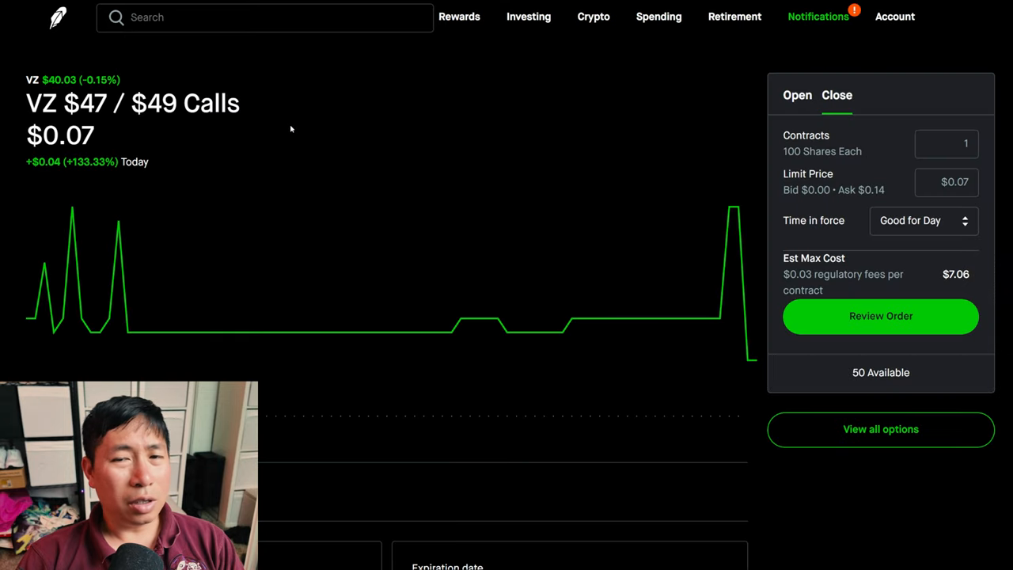
scroll("down", 3)
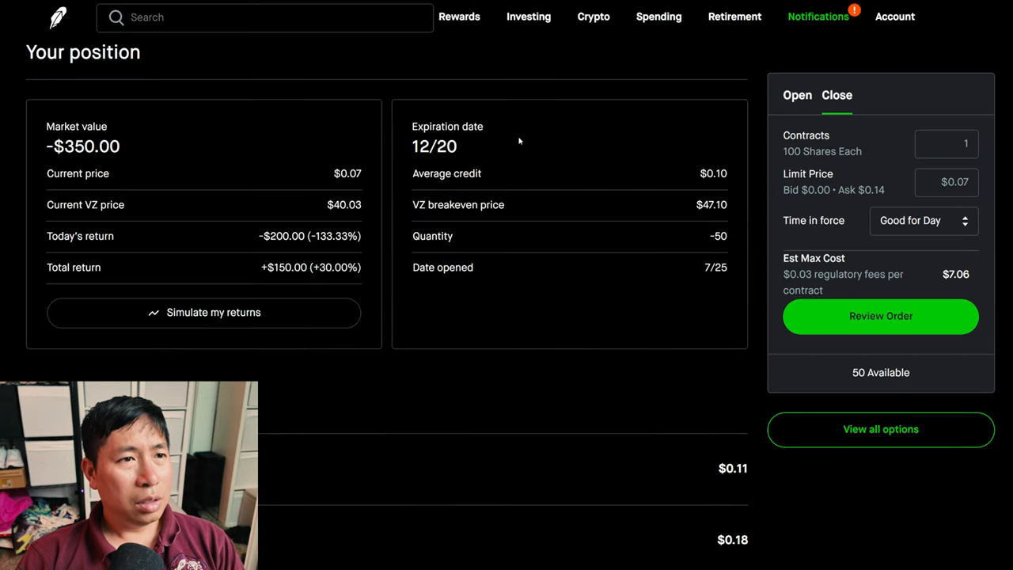
mouse_move(397, 193)
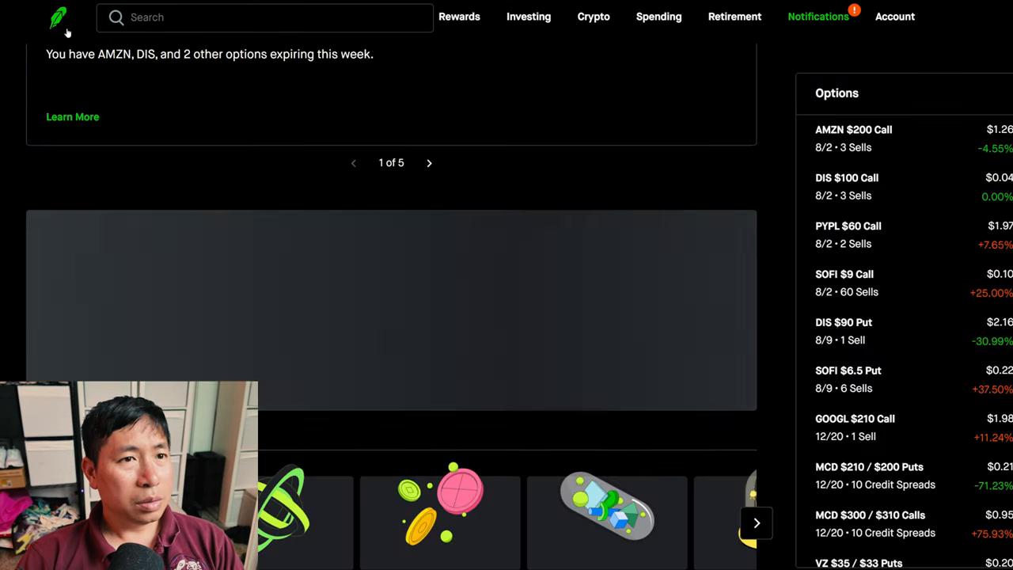
Scroll through the stock pages, then open Disney's page and scroll toward Options
scroll("down", 3)
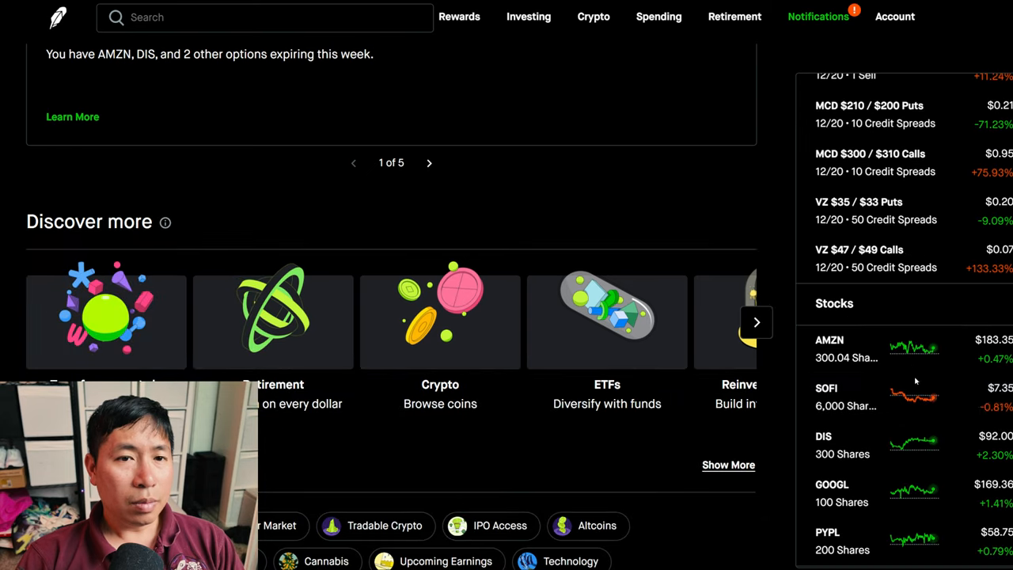
scroll("down", 3)
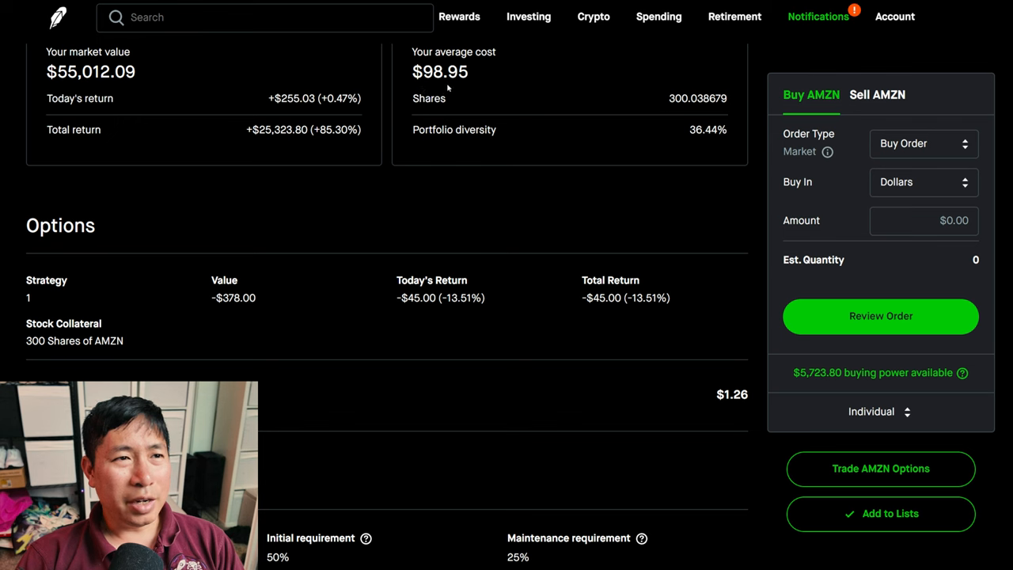
mouse_move(147, 143)
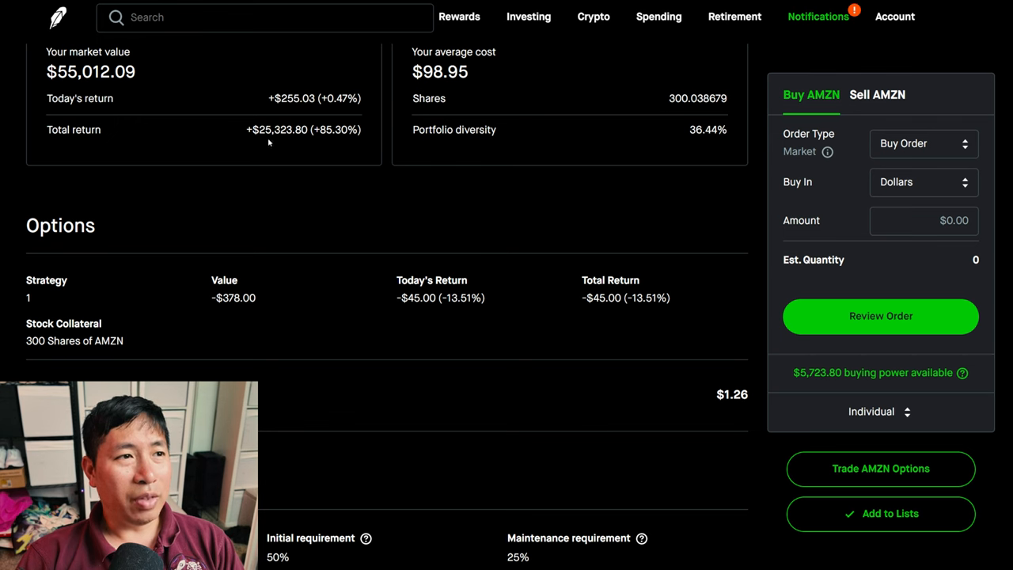
mouse_move(300, 139)
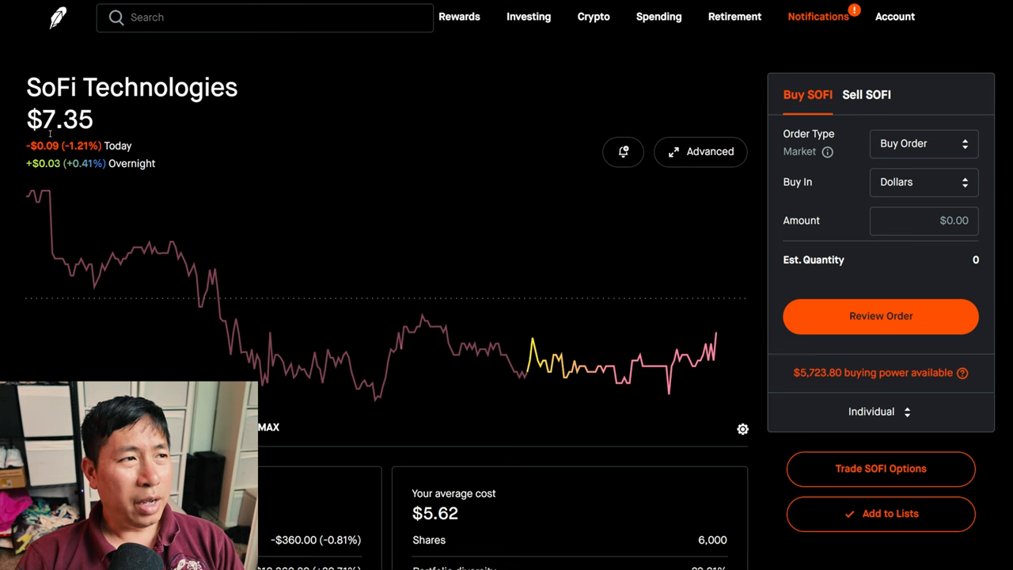
mouse_move(344, 166)
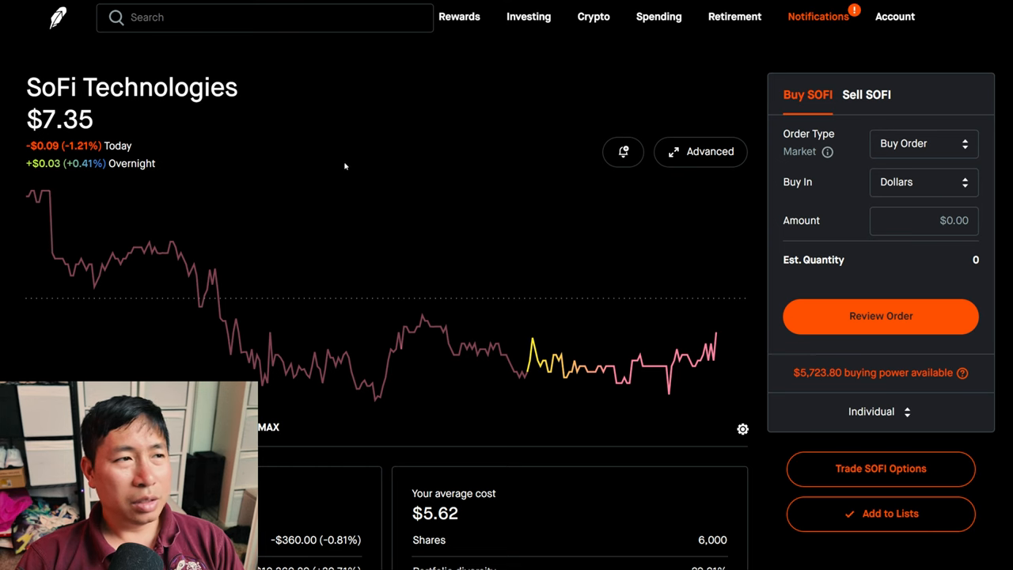
scroll("down", 3)
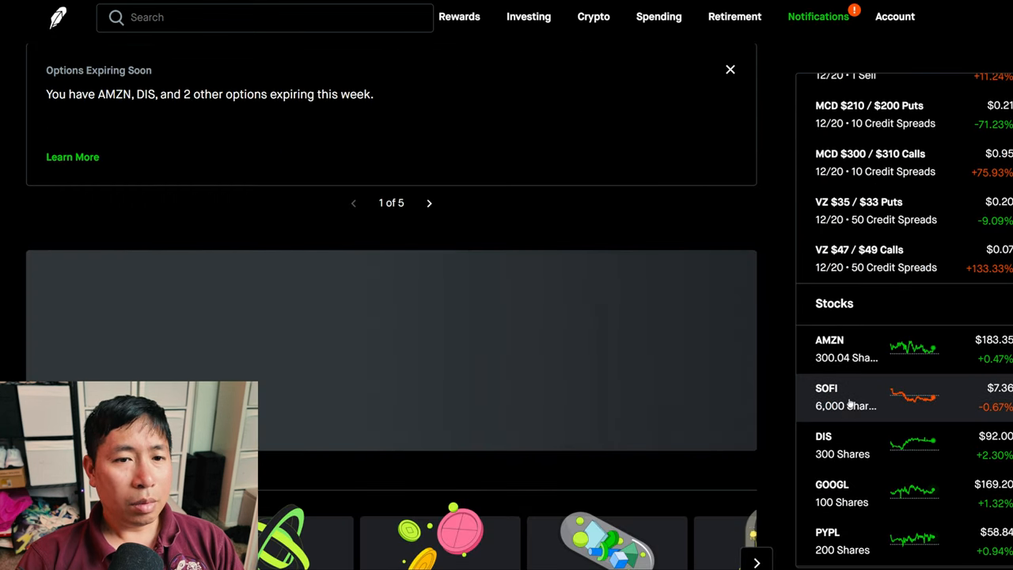
left_click(823, 445)
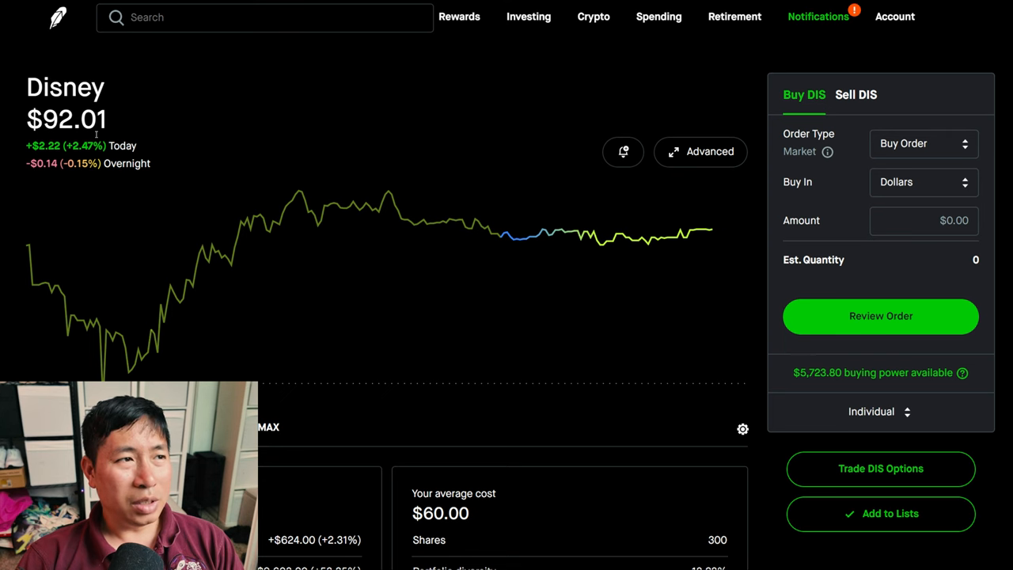
scroll("down", 3)
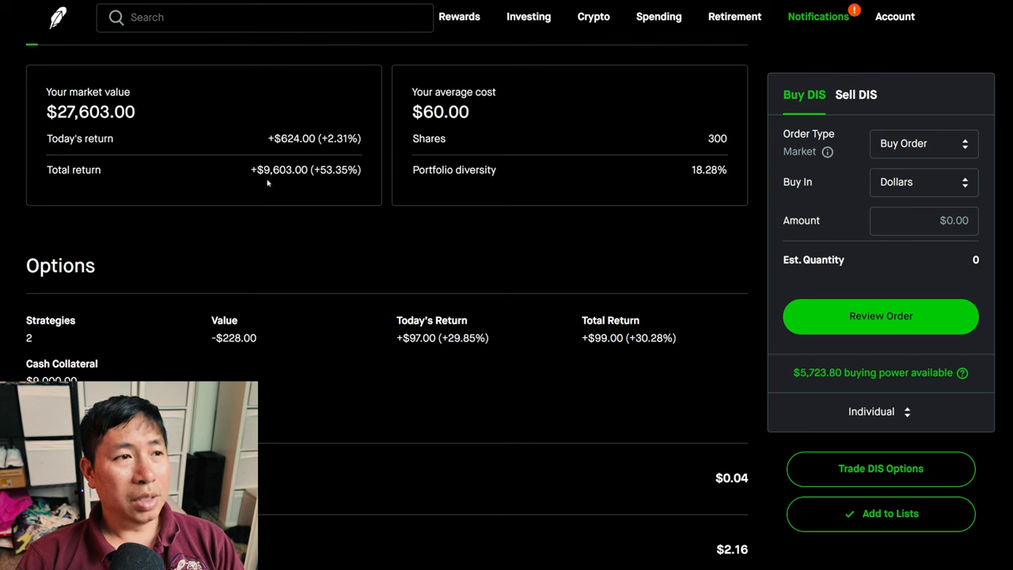
mouse_move(291, 186)
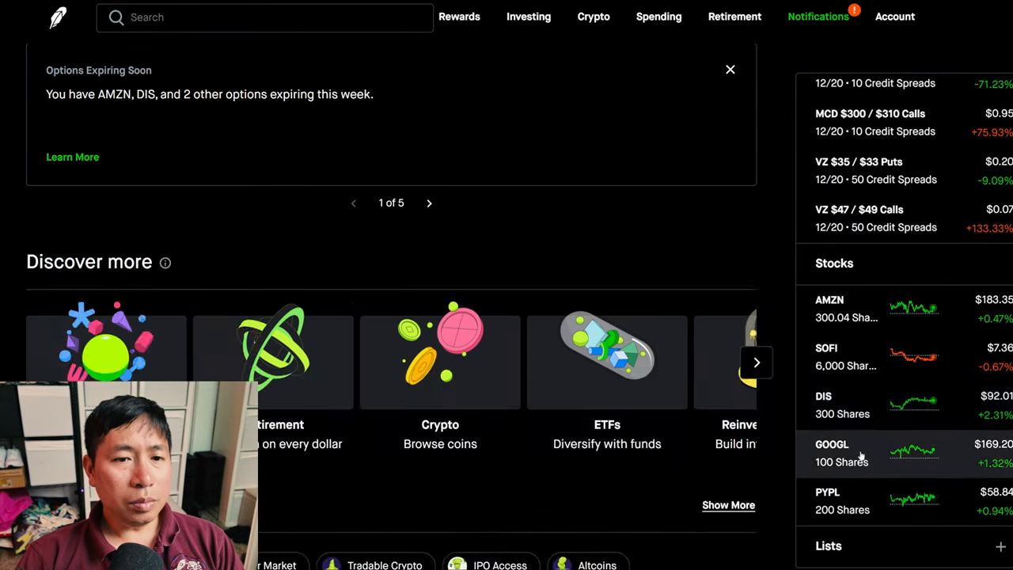
Check GOOGL, then view PayPal's 200-share position and its covered-call strategy
left_click(831, 452)
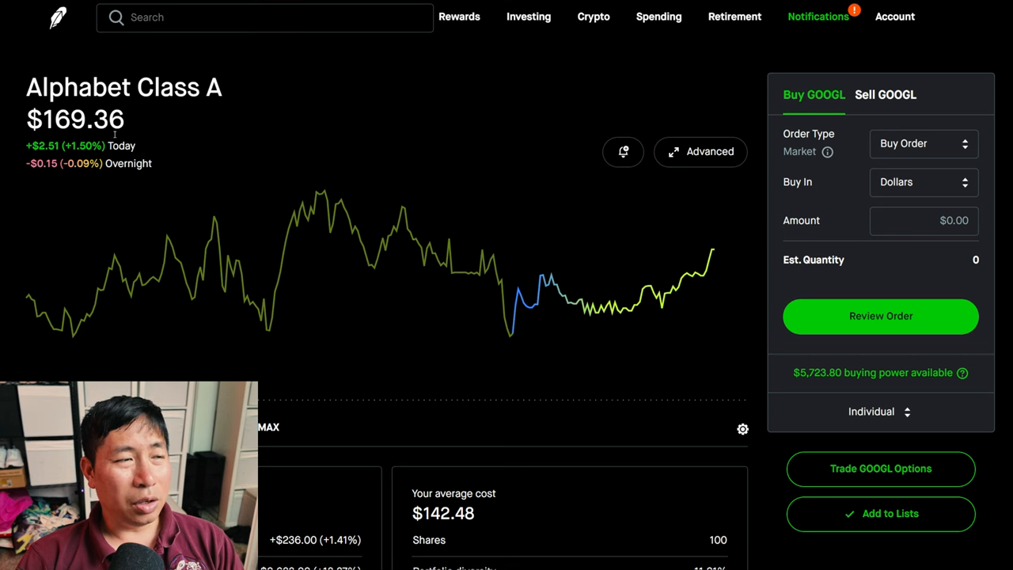
scroll("down", 3)
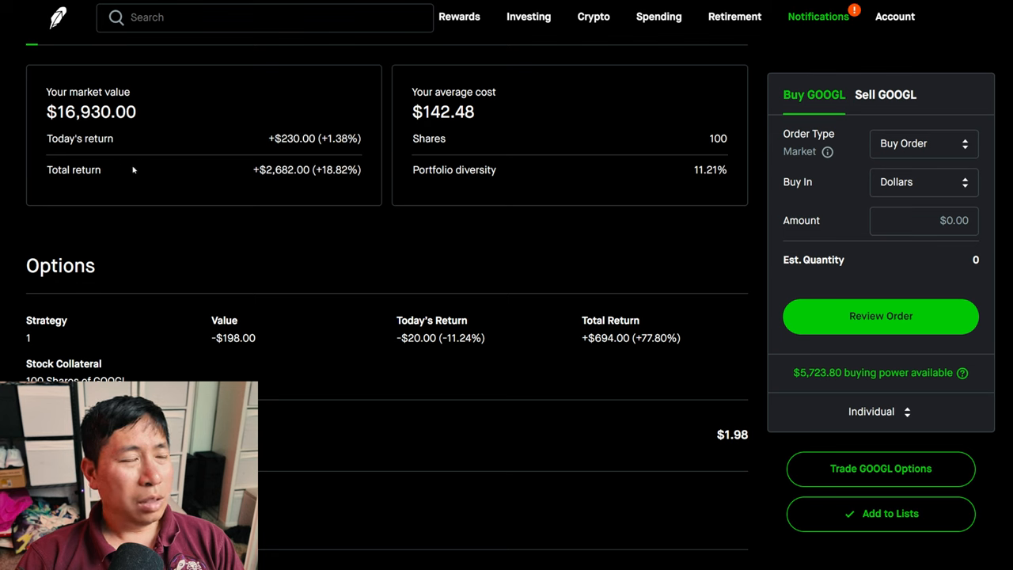
mouse_move(279, 182)
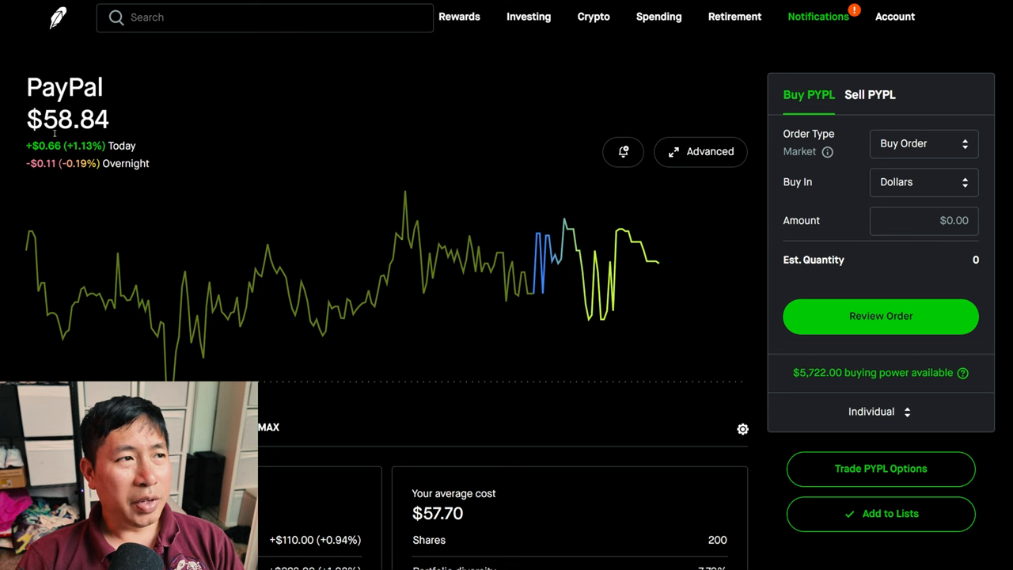
scroll("down", 3)
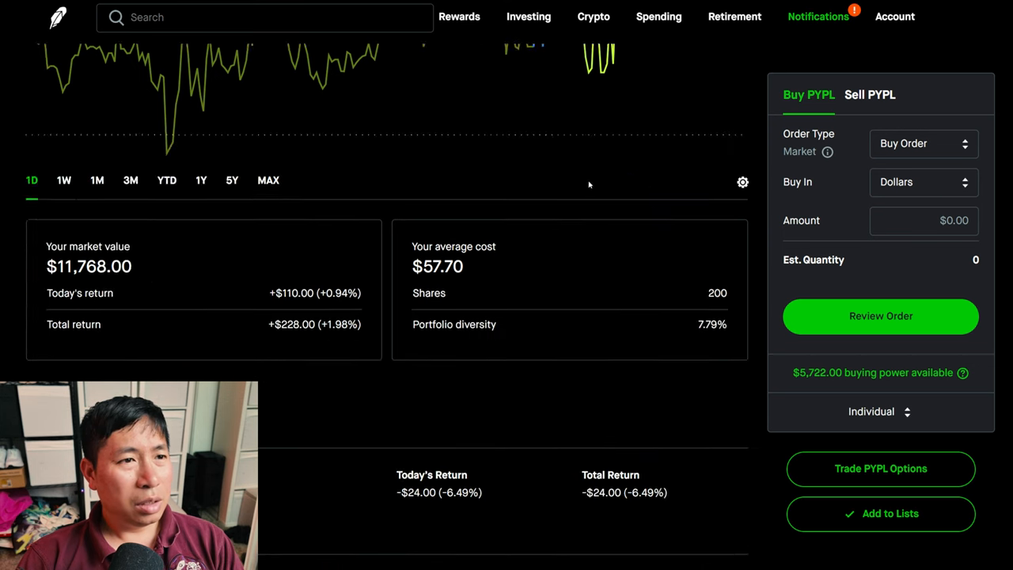
scroll("down", 3)
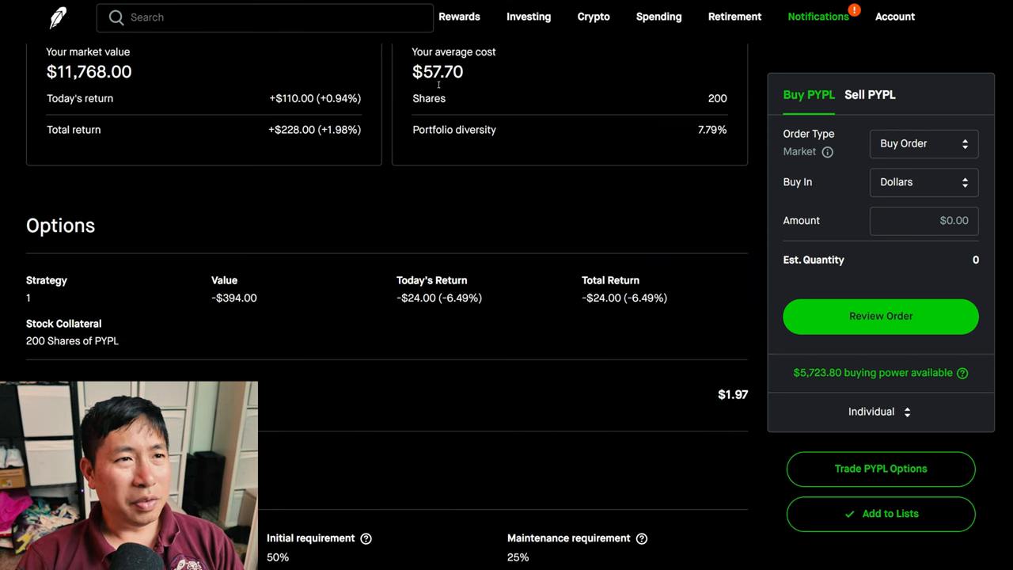
mouse_move(214, 144)
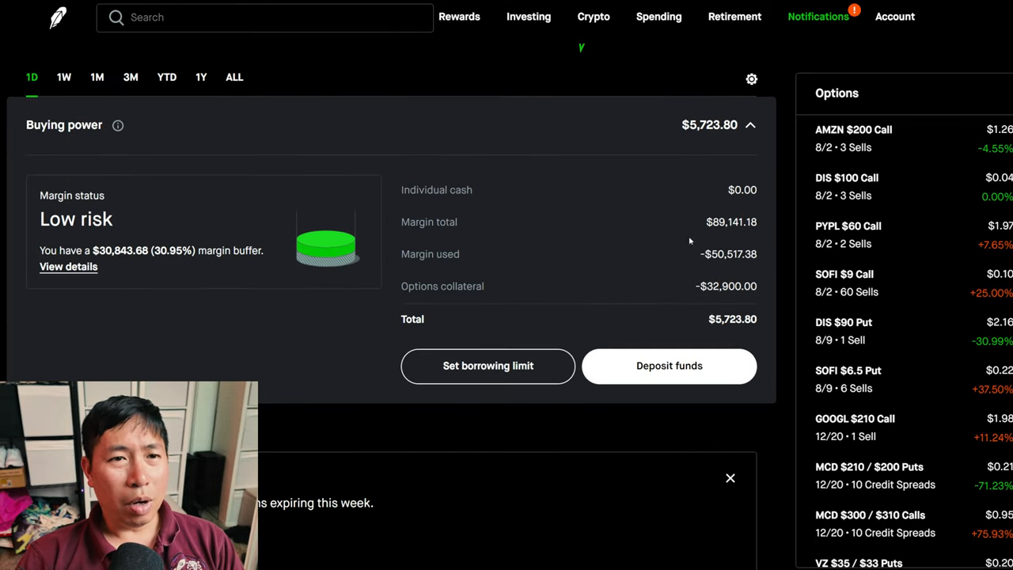
mouse_move(723, 236)
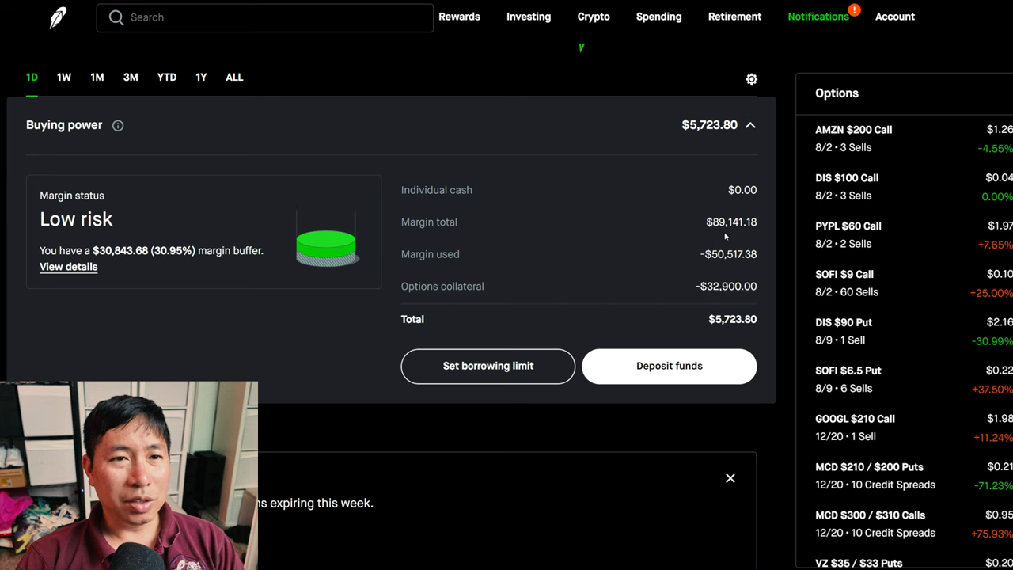
mouse_move(752, 235)
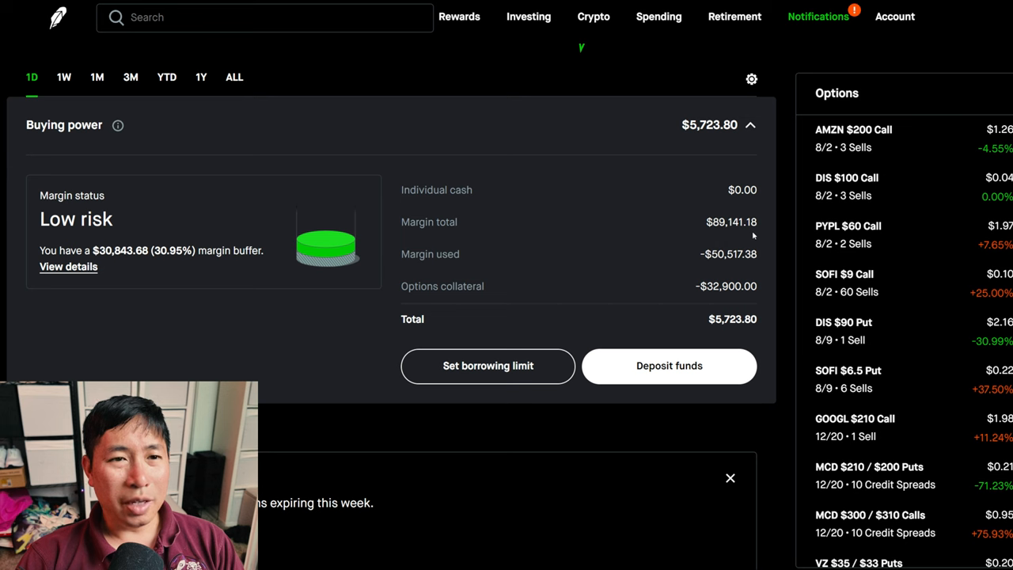
mouse_move(704, 272)
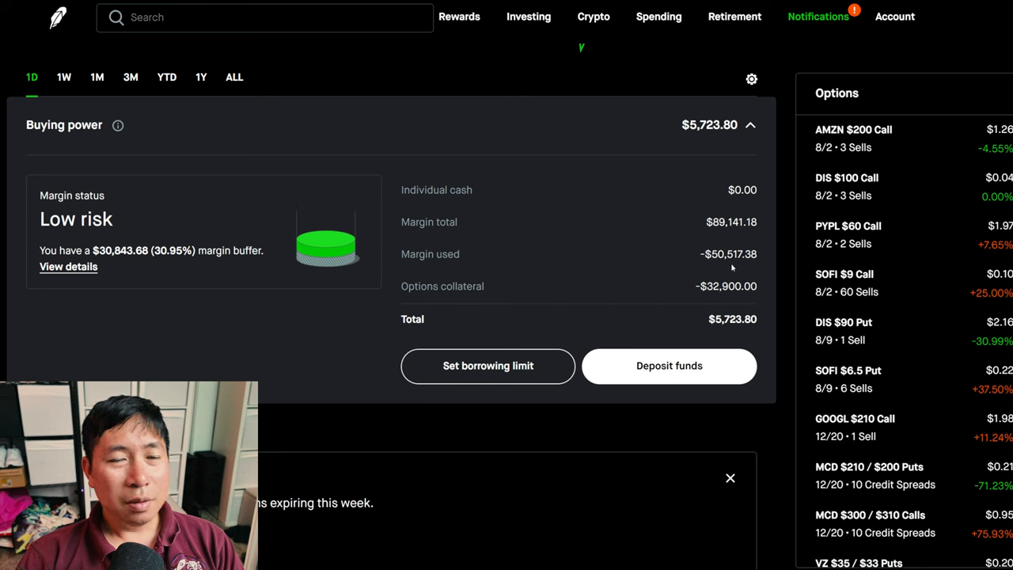
mouse_move(756, 267)
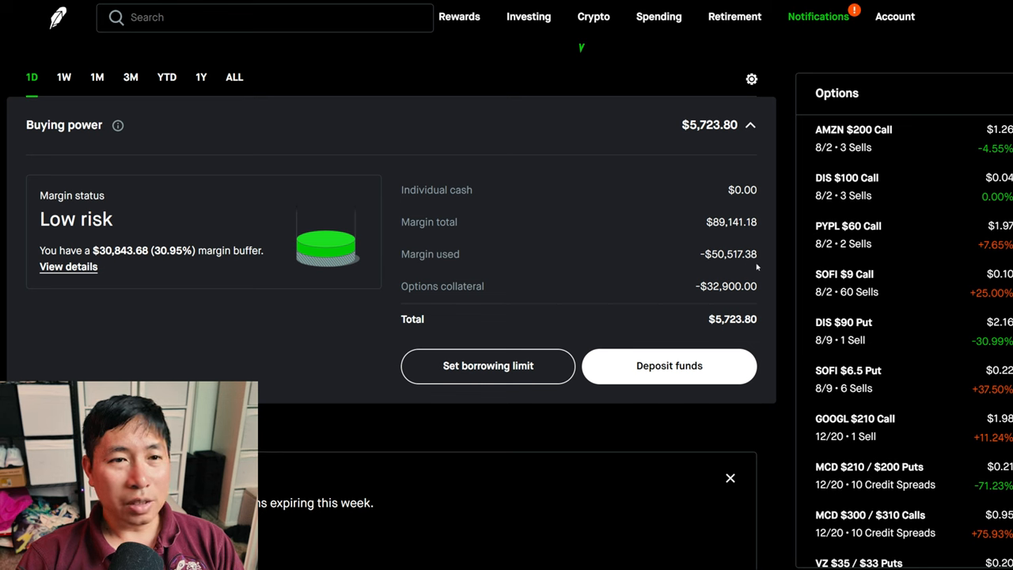
mouse_move(703, 299)
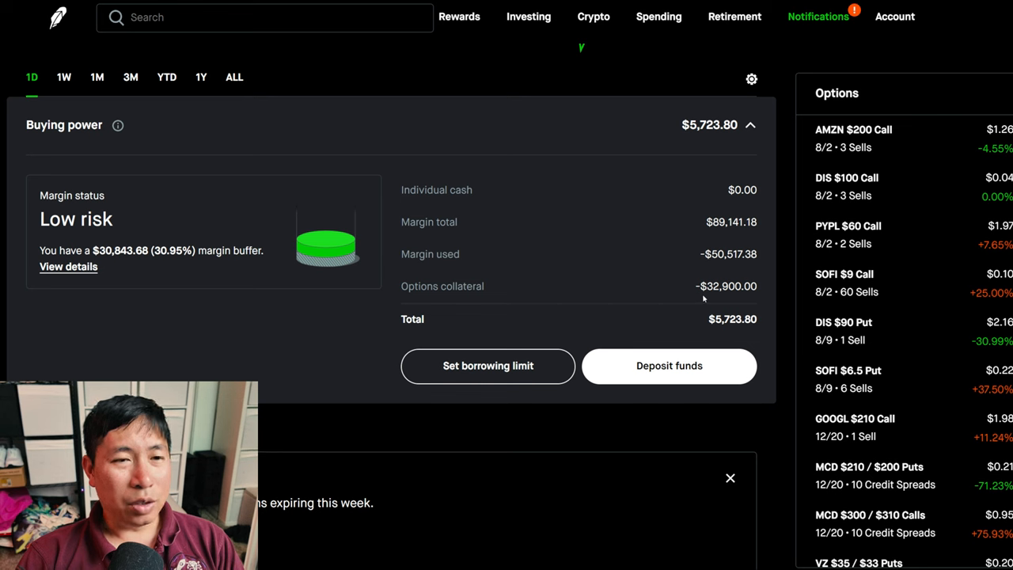
mouse_move(727, 299)
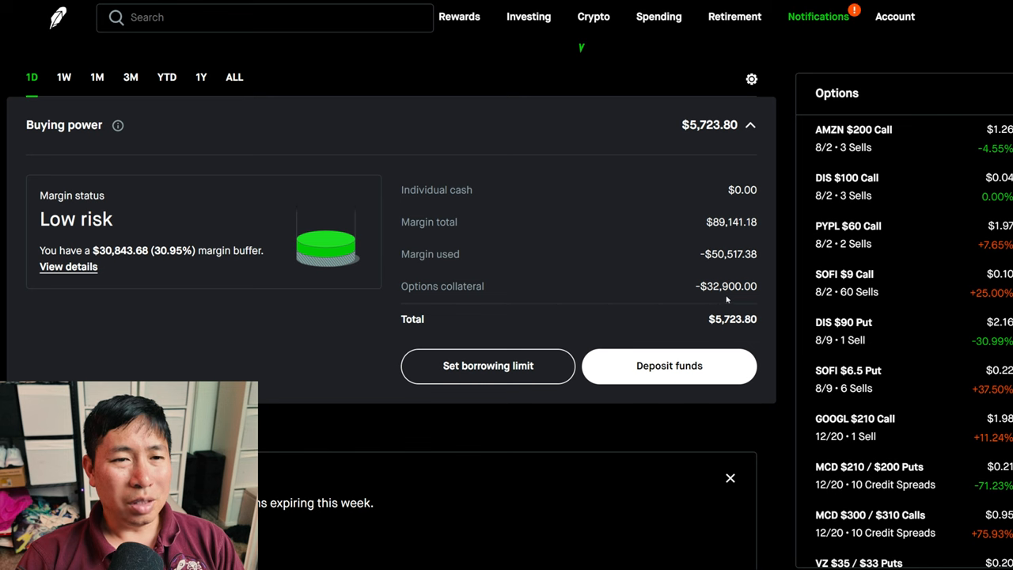
mouse_move(683, 315)
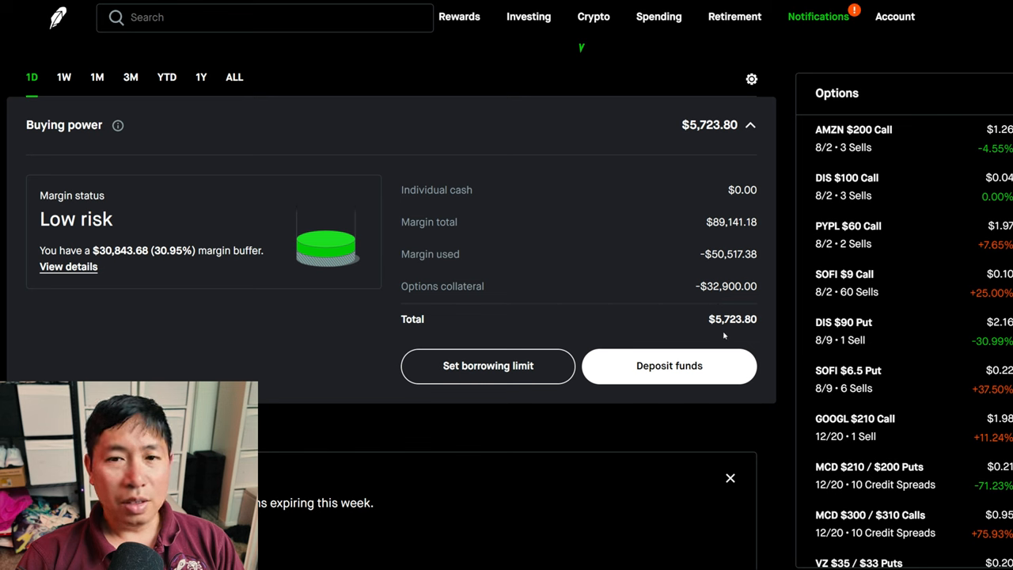
mouse_move(750, 333)
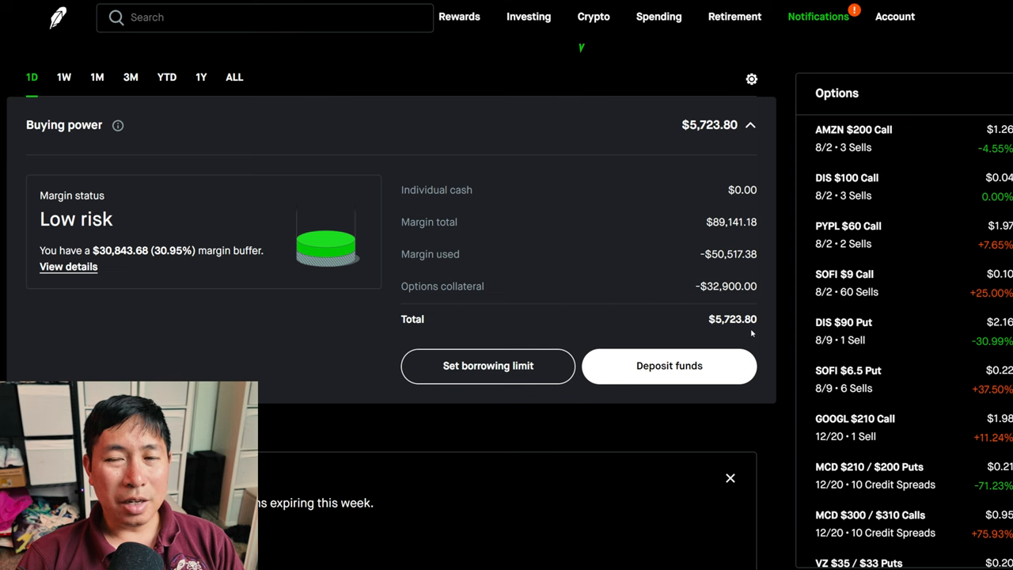
mouse_move(322, 253)
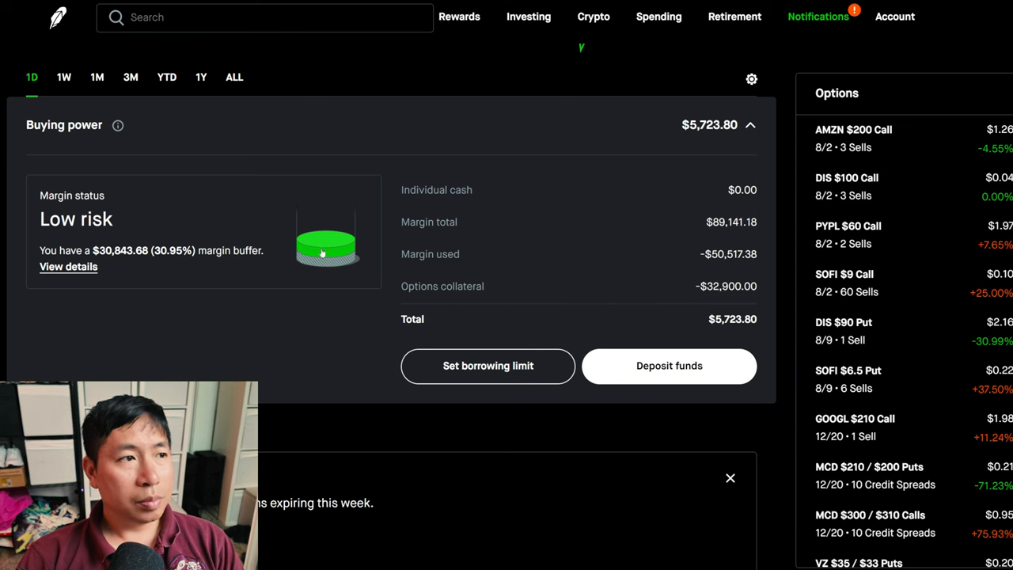
Open the detailed margin status page from the Buying power panel
left_click(69, 267)
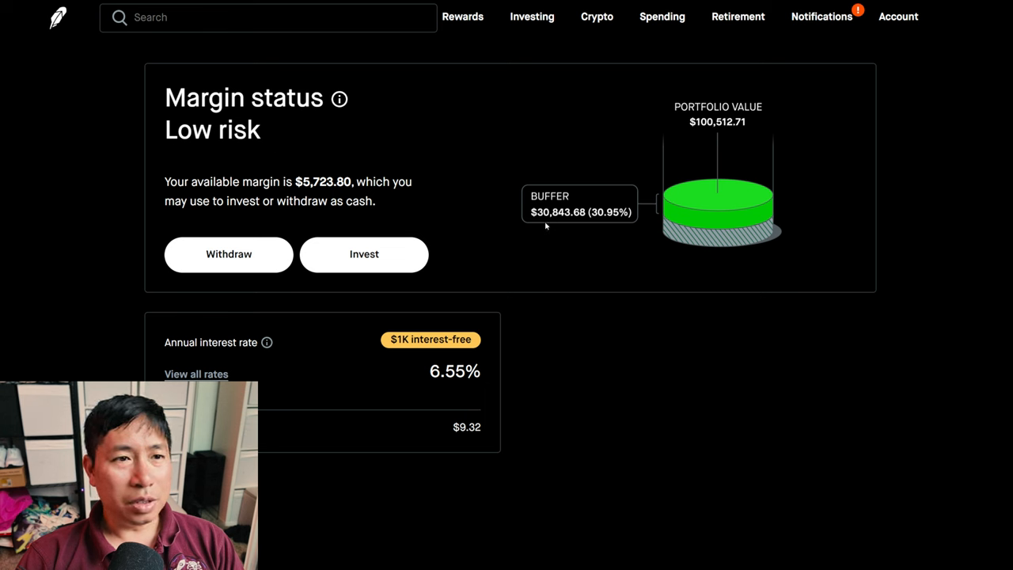
mouse_move(563, 222)
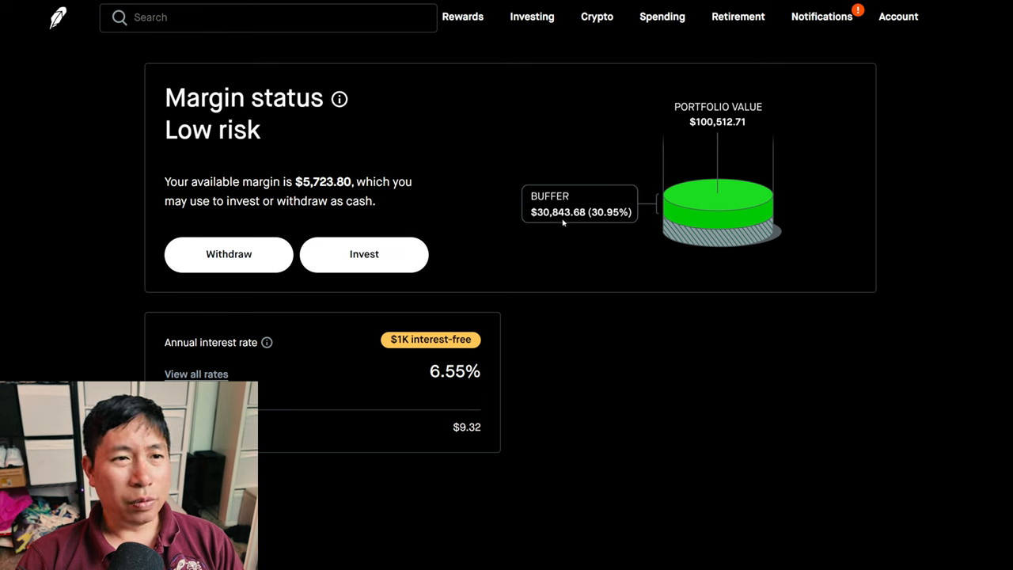
mouse_move(585, 225)
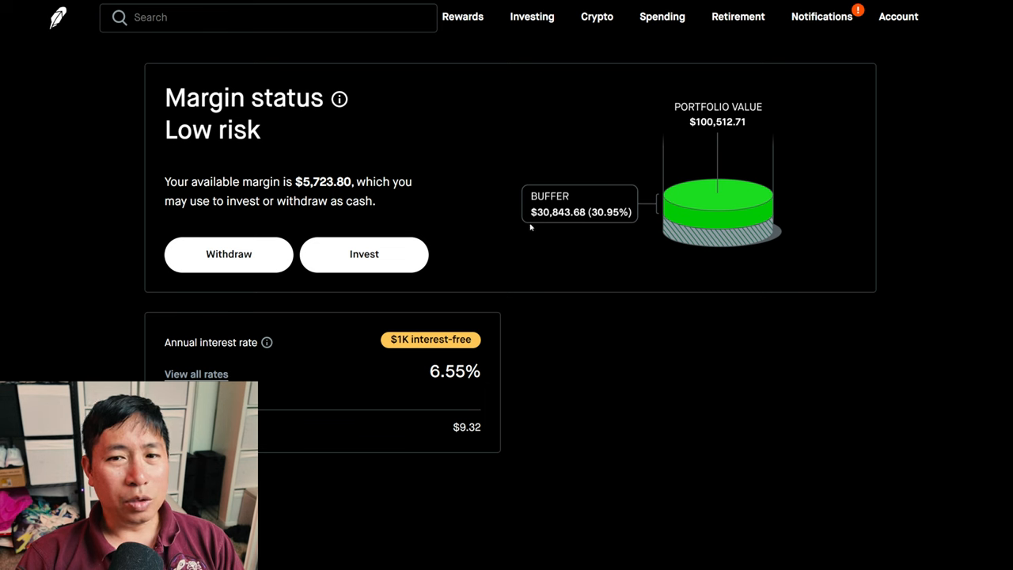
mouse_move(237, 356)
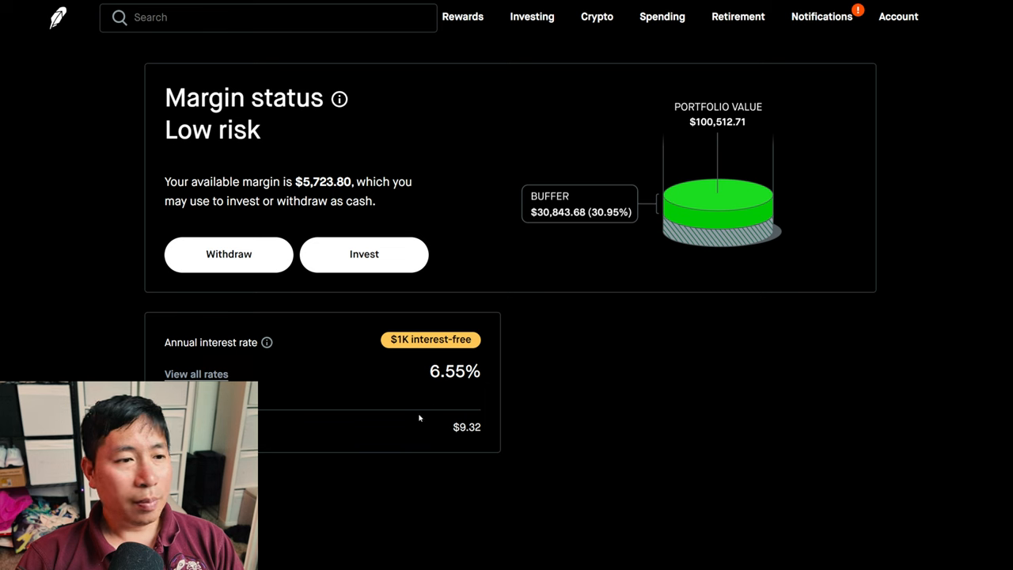
mouse_move(461, 439)
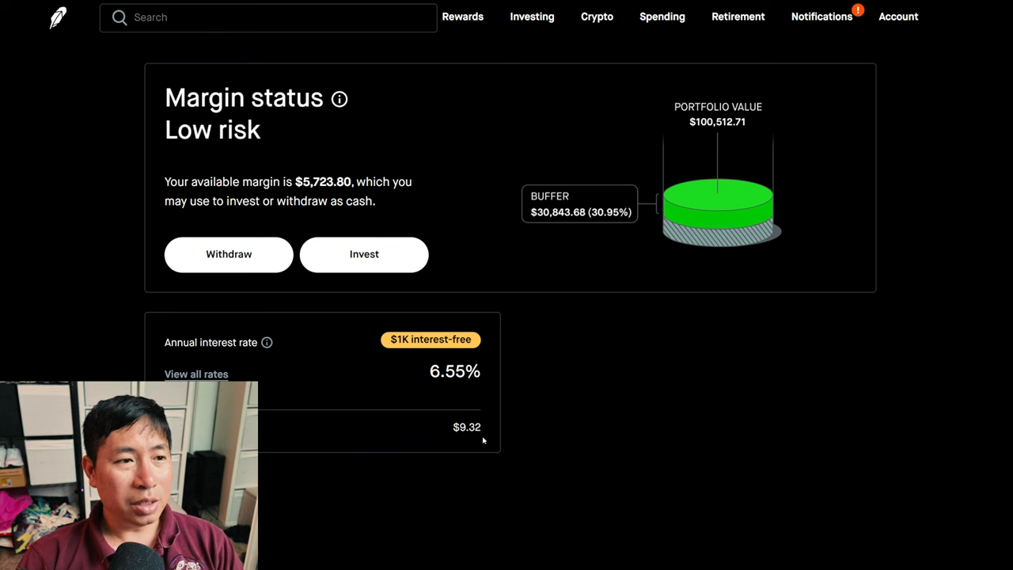
mouse_move(387, 326)
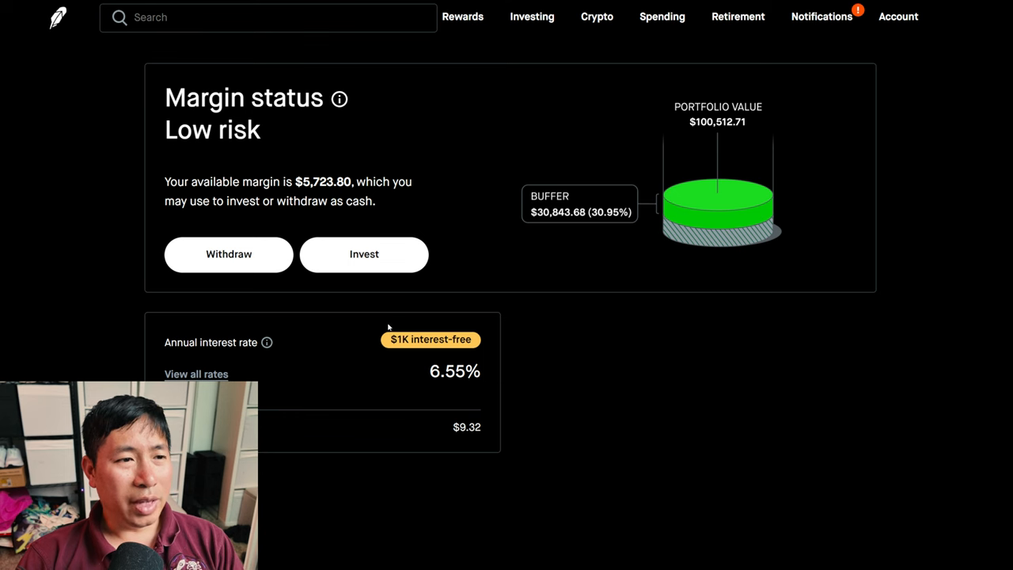
mouse_move(229, 244)
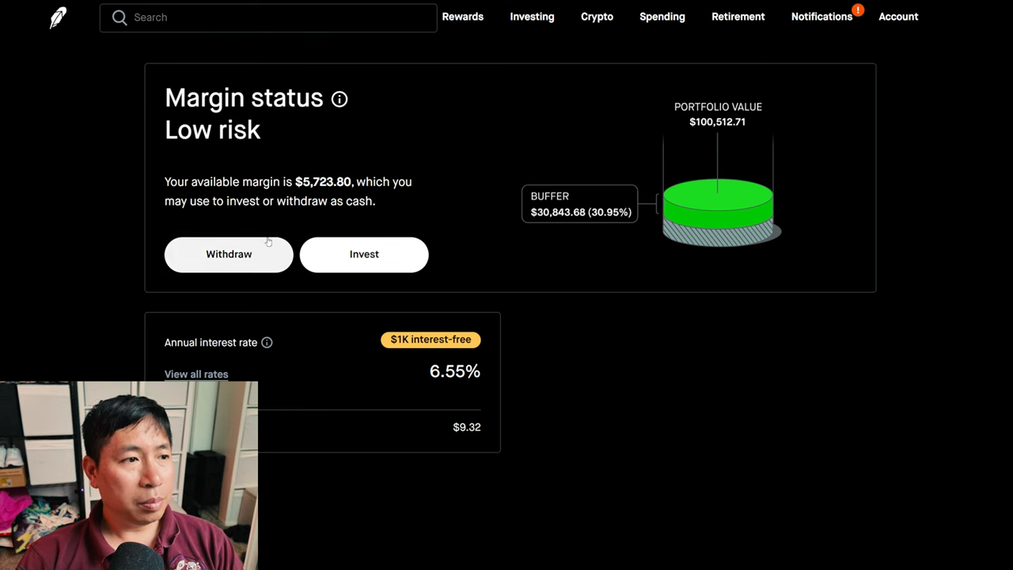
Return to the Investing dashboard showing the $100,539.71 portfolio
left_click(528, 16)
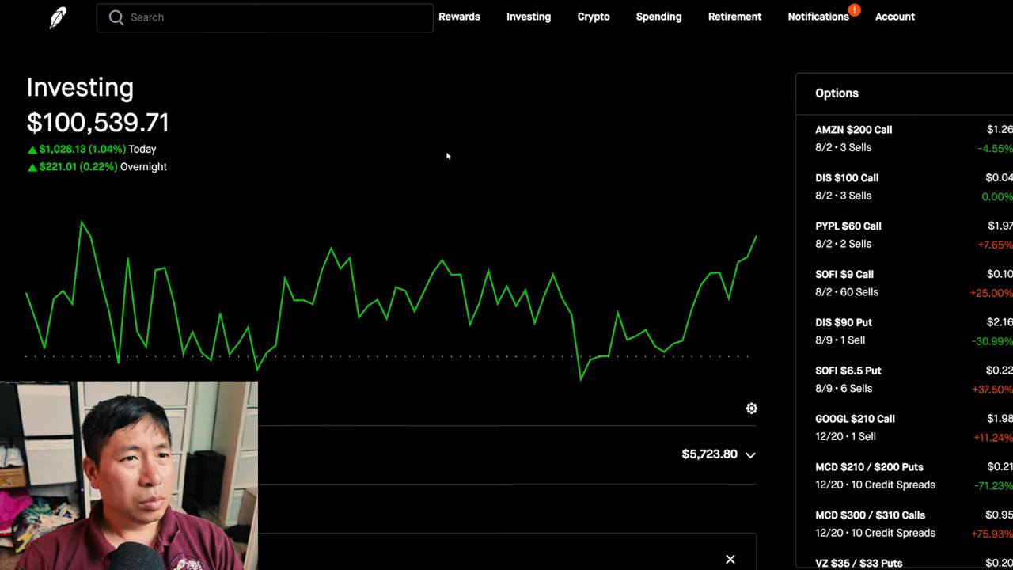
mouse_move(227, 136)
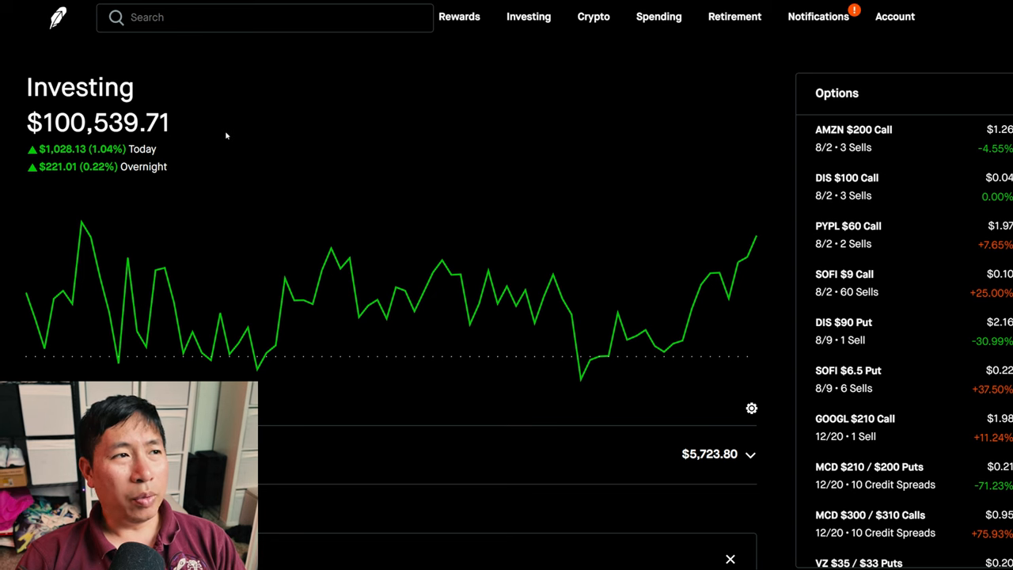
mouse_move(192, 132)
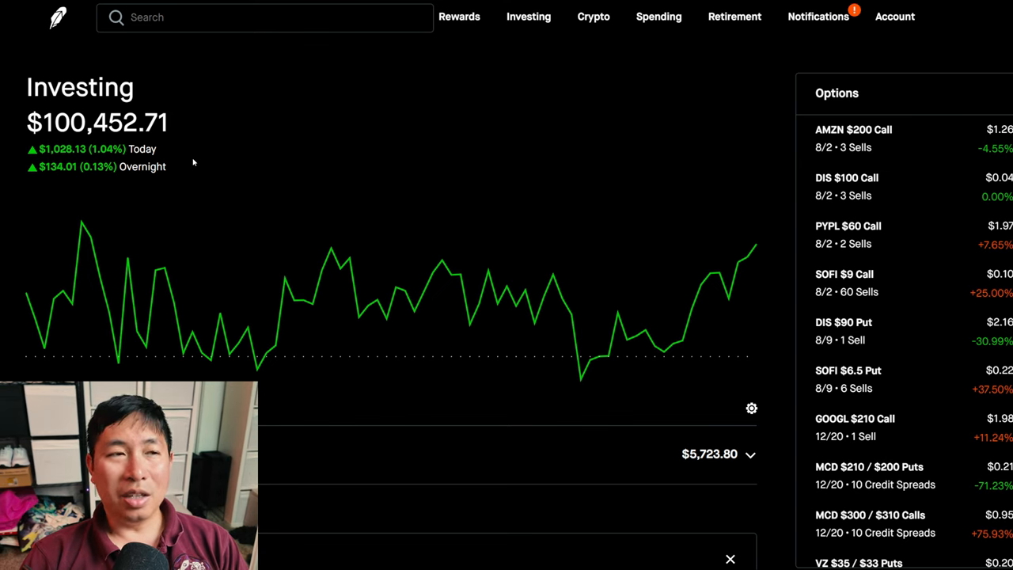
mouse_move(678, 162)
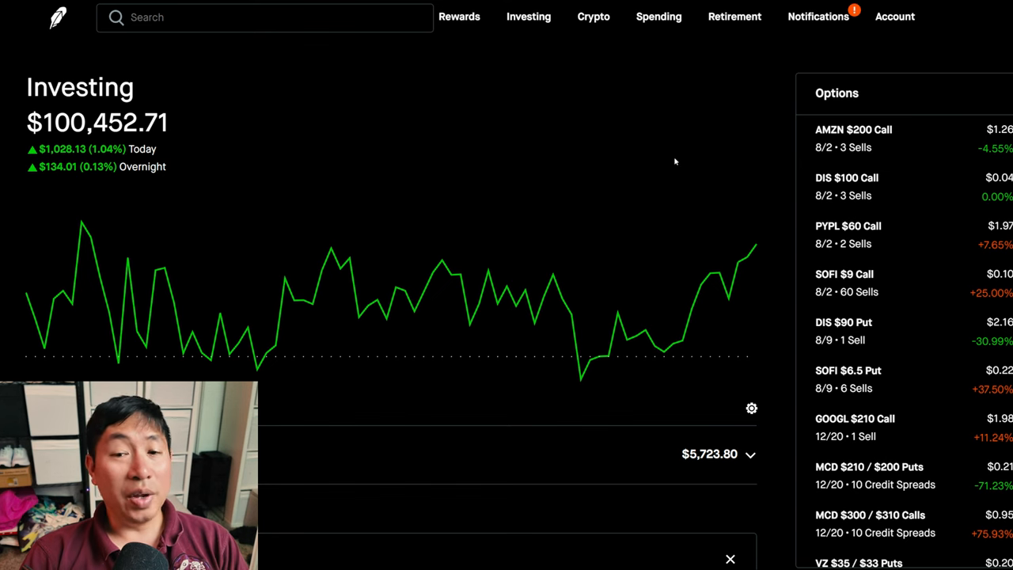
mouse_move(131, 163)
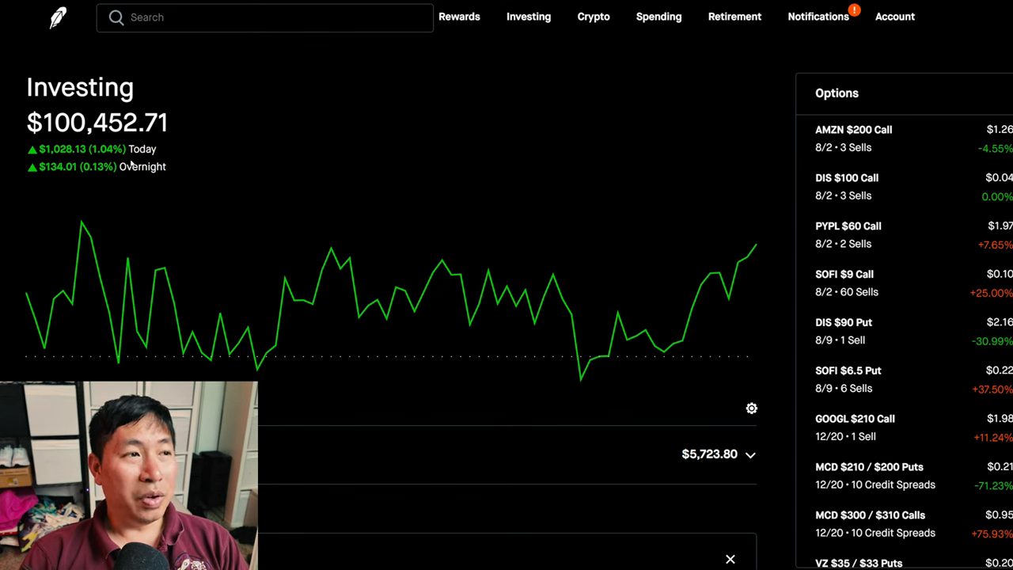
mouse_move(512, 161)
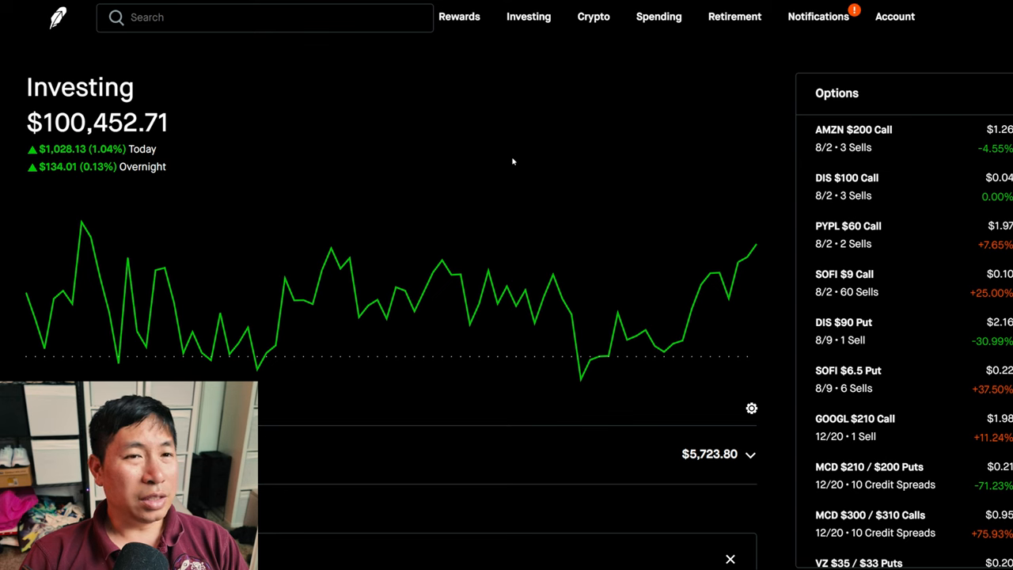
mouse_move(909, 147)
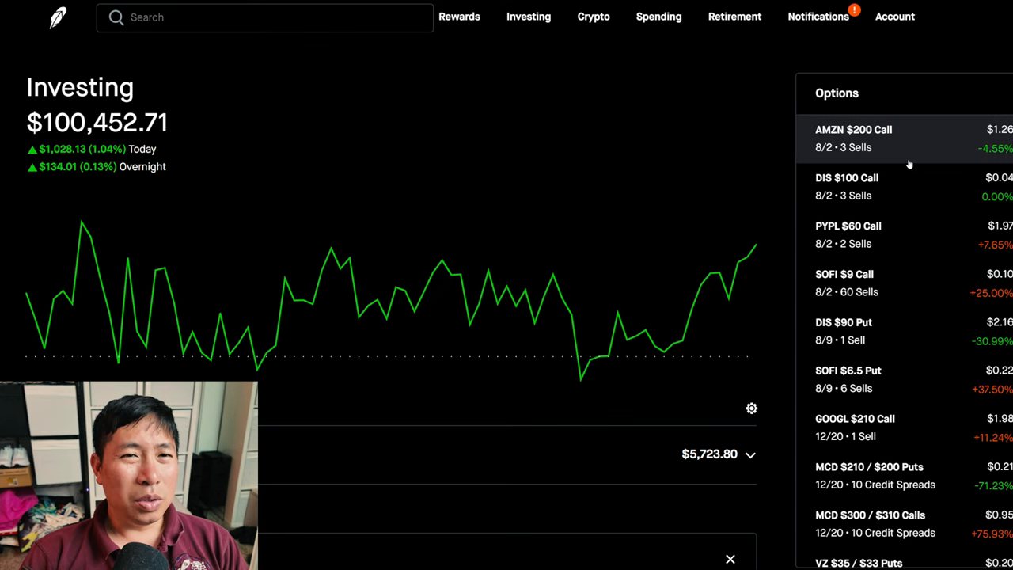
scroll("down", 3)
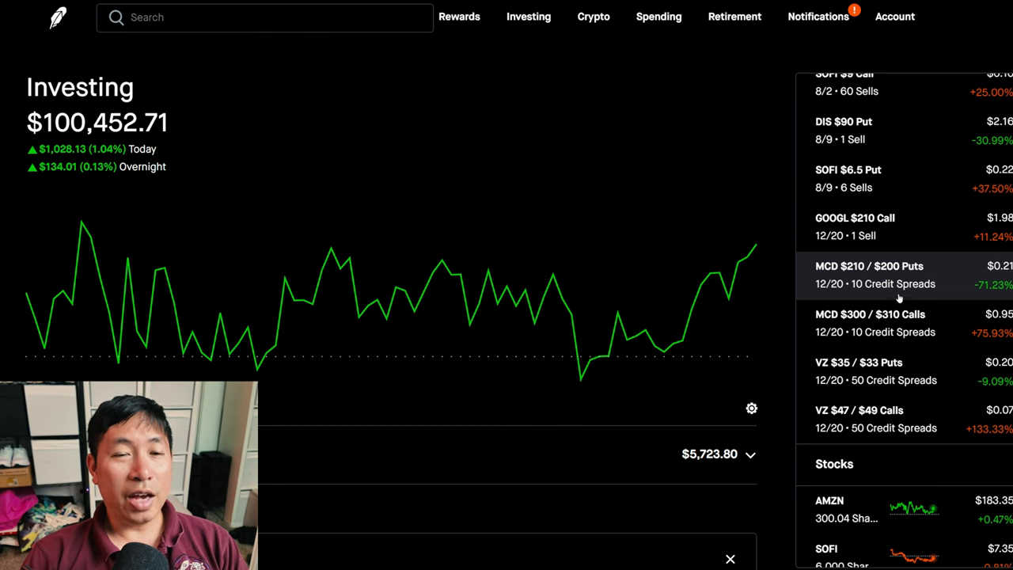
left_click(869, 275)
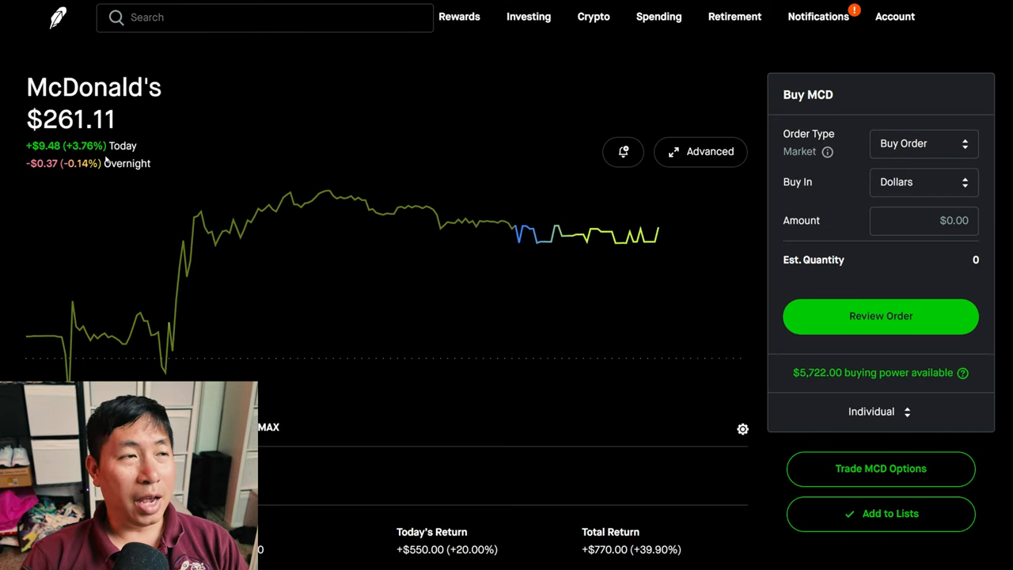
Open McDonald's from the MCD $210/$200 Puts row and scroll to research and earnings
scroll("down", 3)
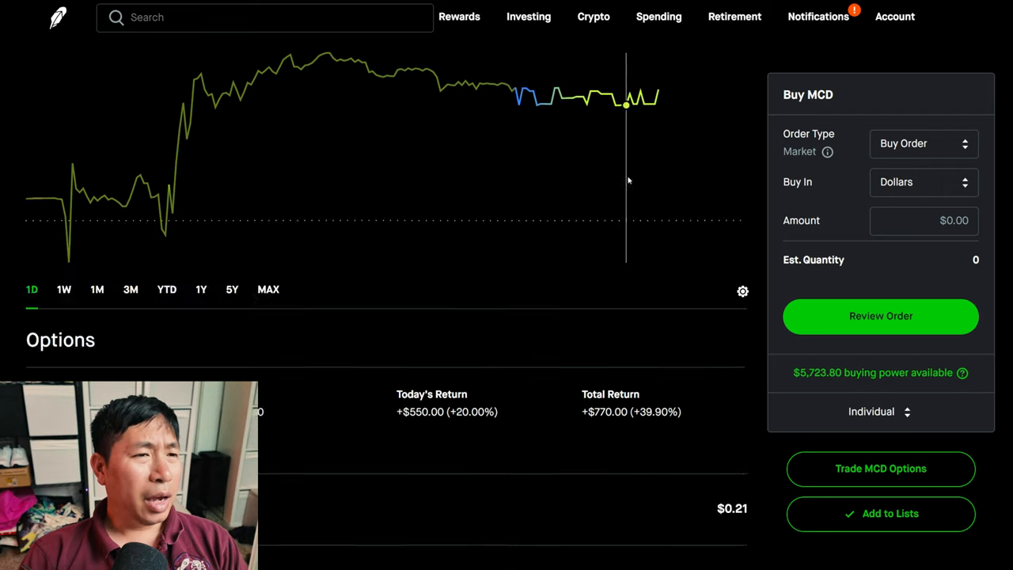
left_click(97, 289)
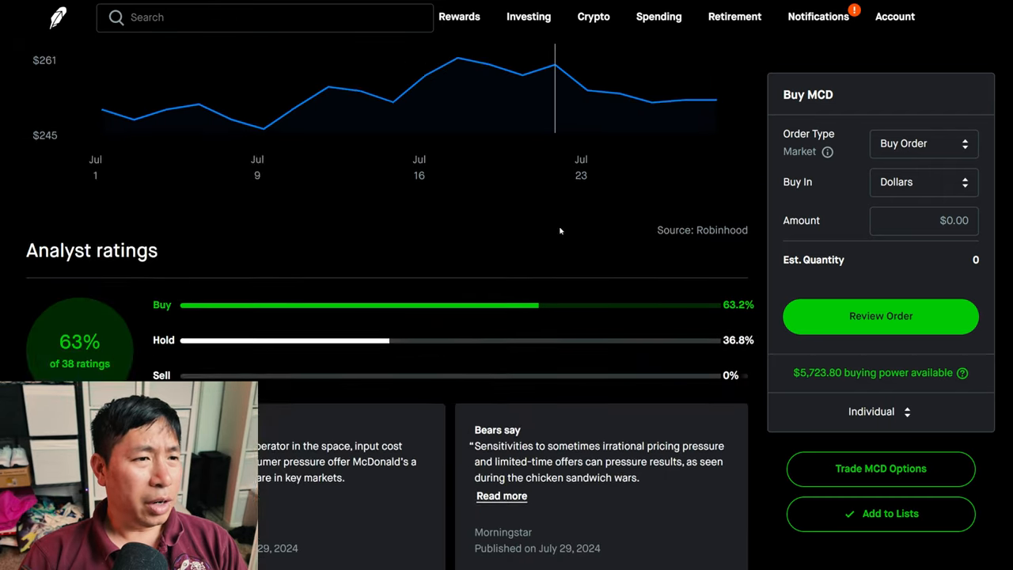
scroll("down", 3)
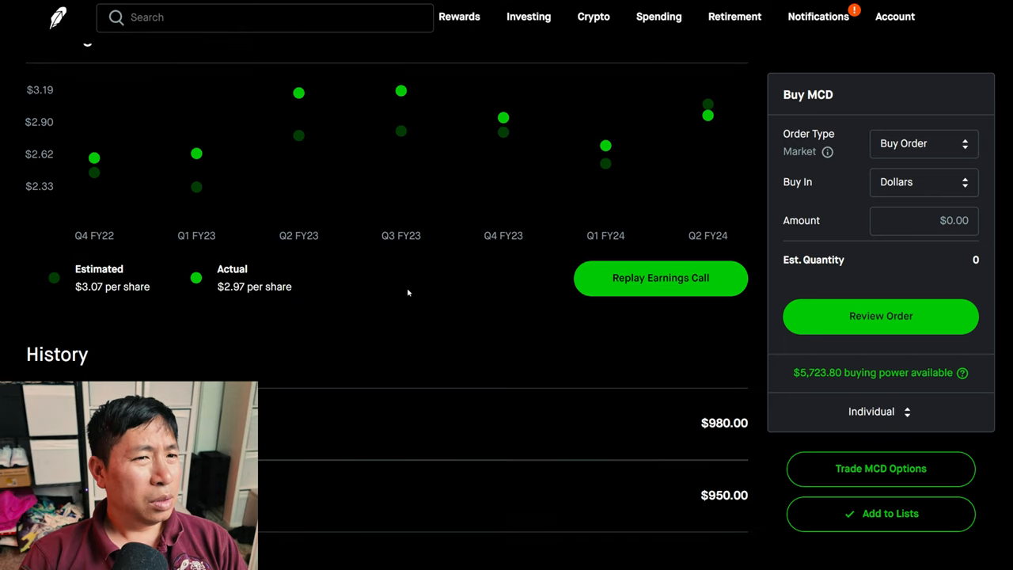
mouse_move(79, 307)
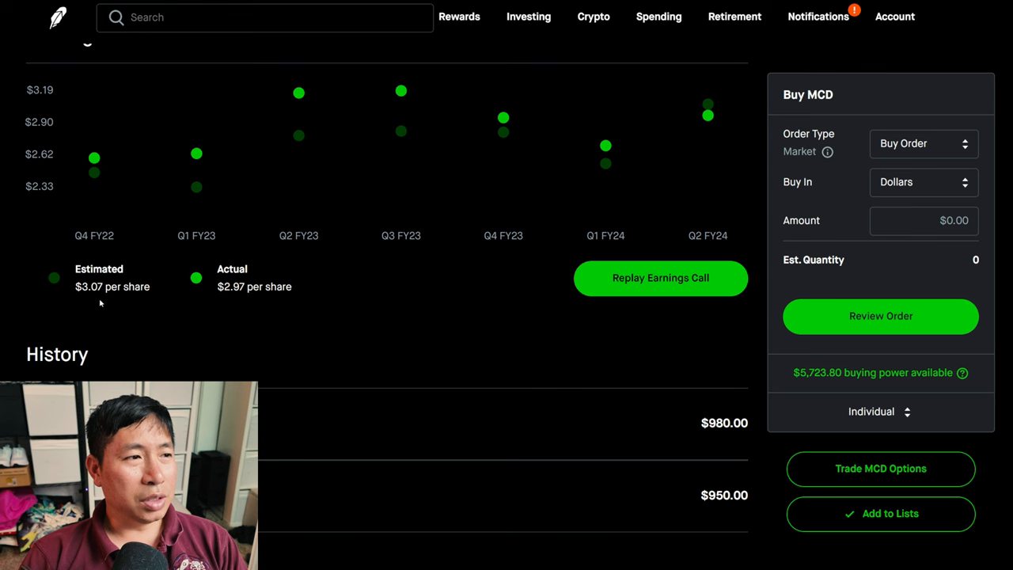
mouse_move(261, 277)
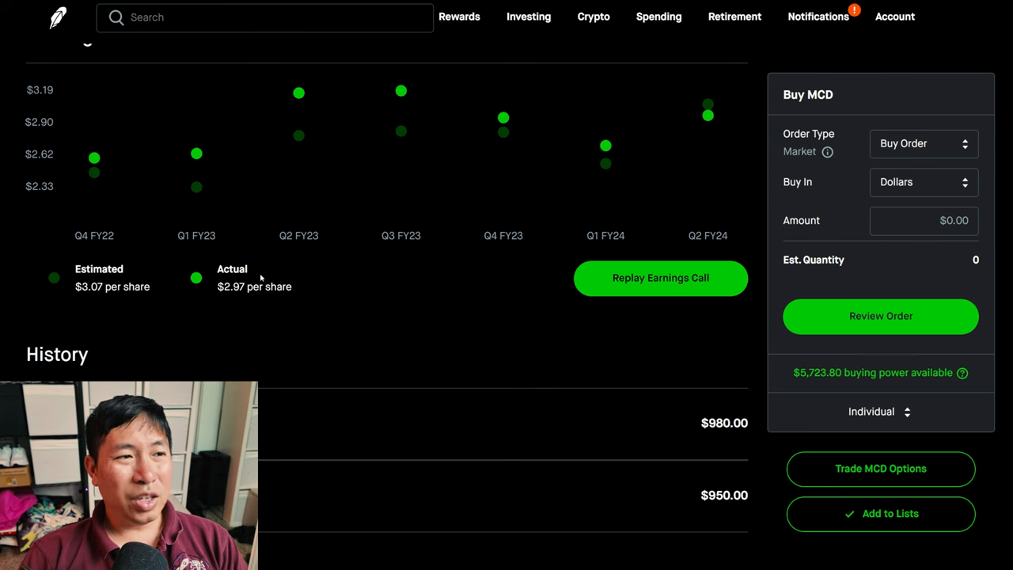
mouse_move(297, 302)
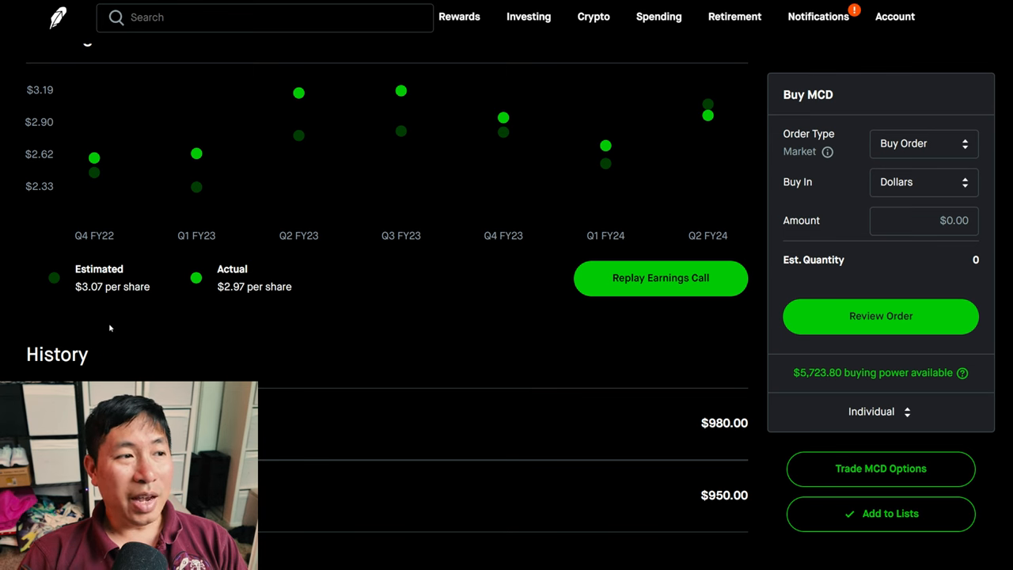
scroll("up", 3)
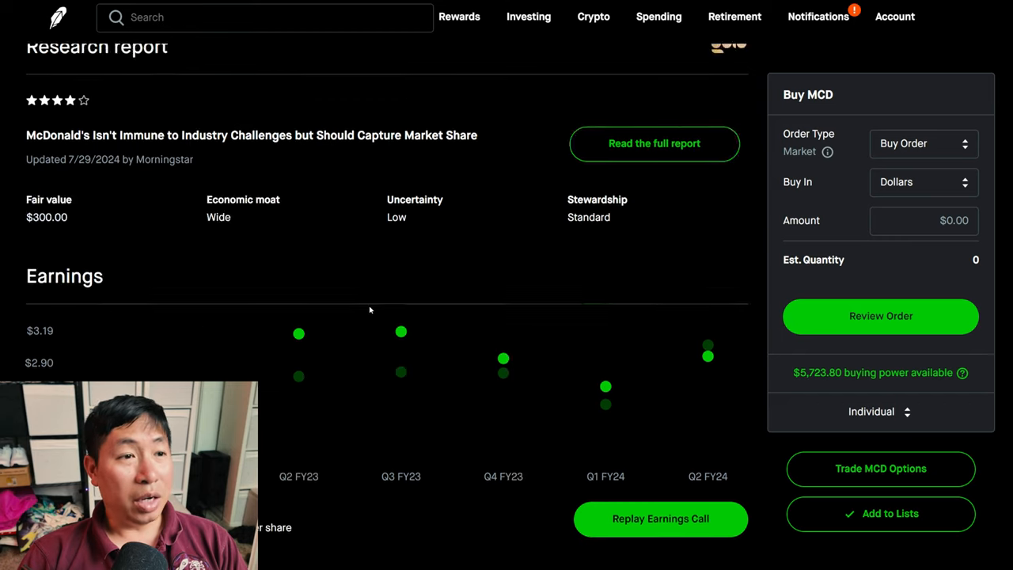
scroll("down", 3)
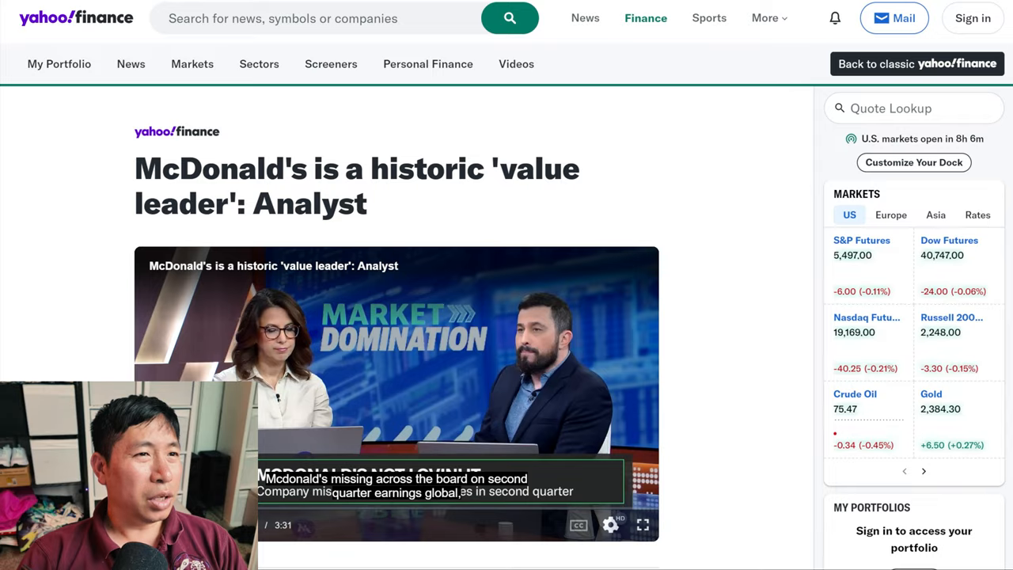
mouse_move(449, 211)
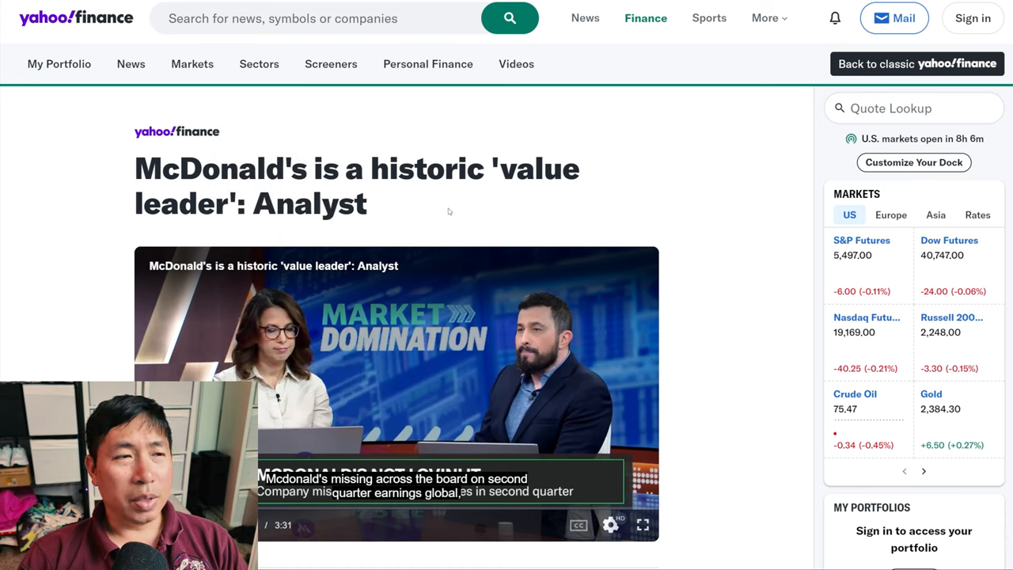
mouse_move(419, 207)
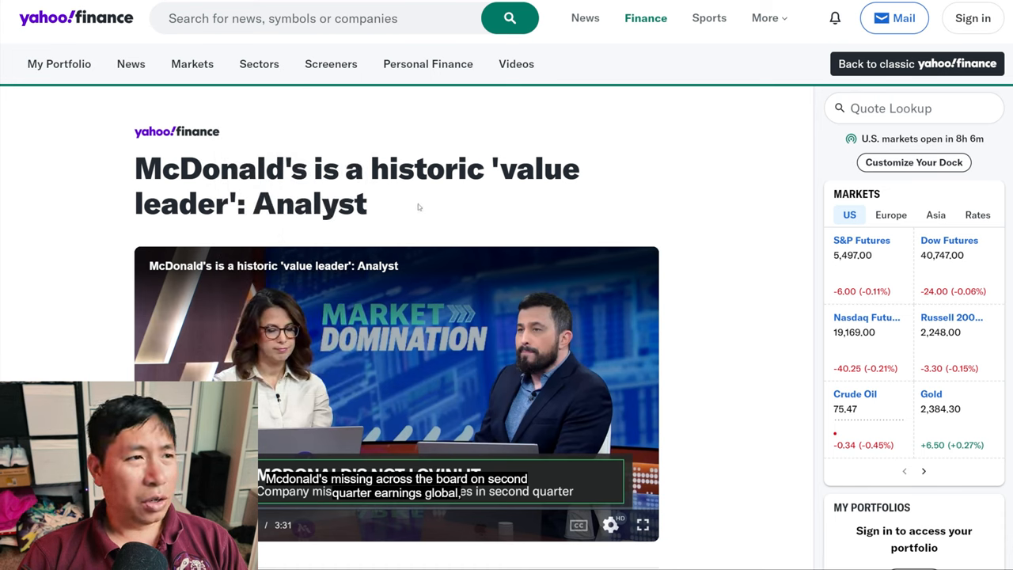
mouse_move(440, 193)
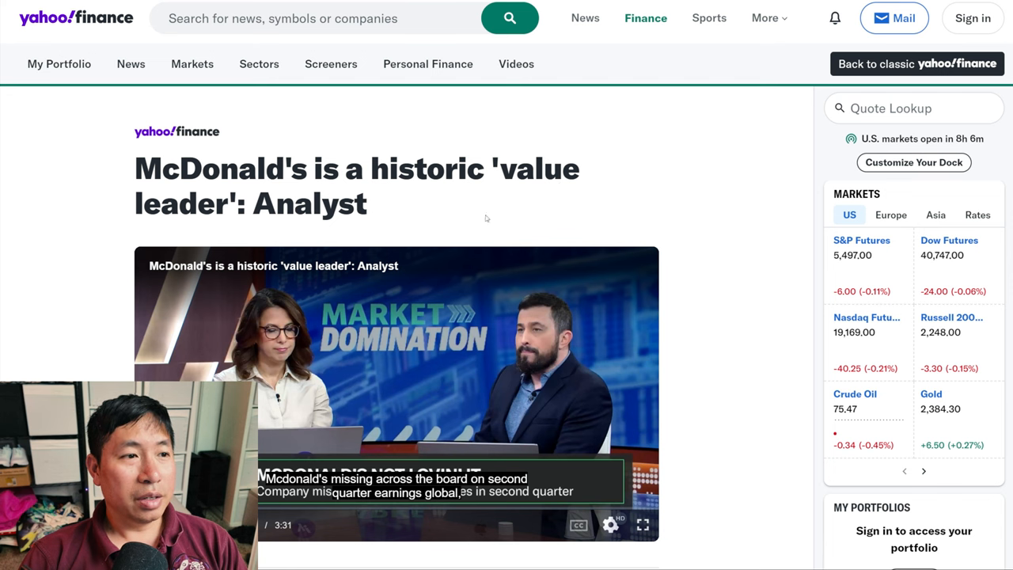
Scroll the McDonald's article to Barish's comments on the $5 meal deal
scroll("down", 3)
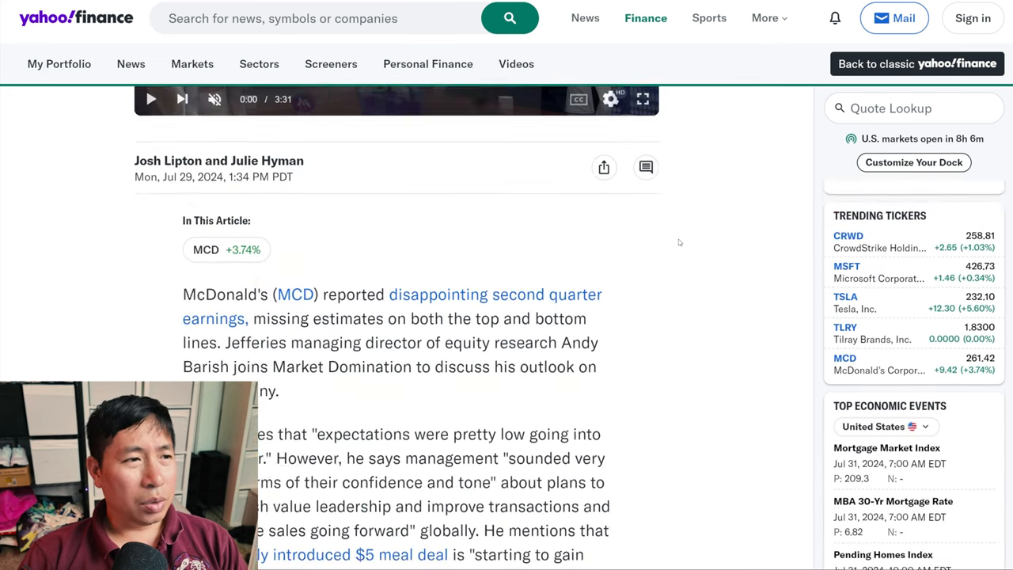
scroll("down", 3)
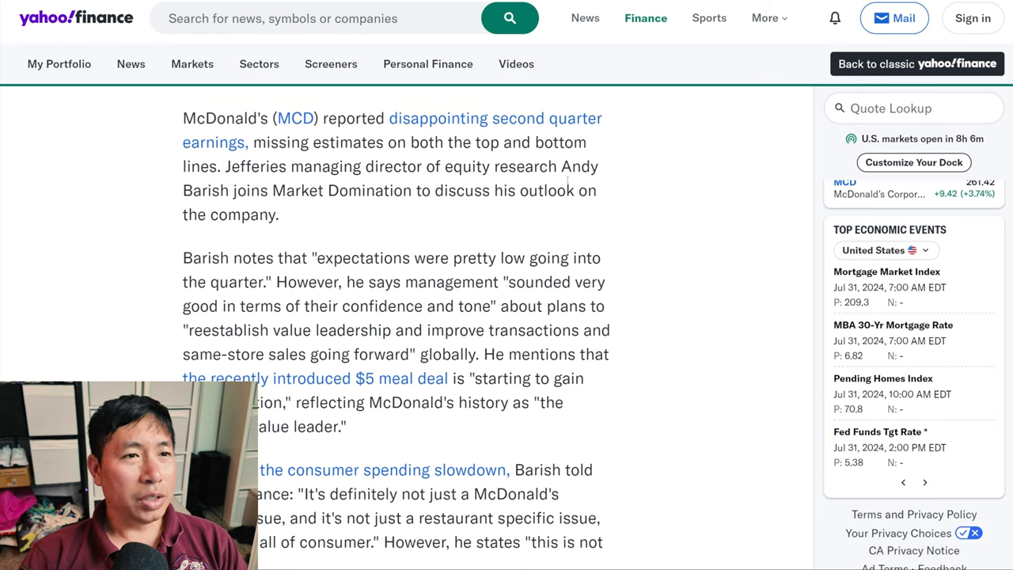
mouse_move(315, 211)
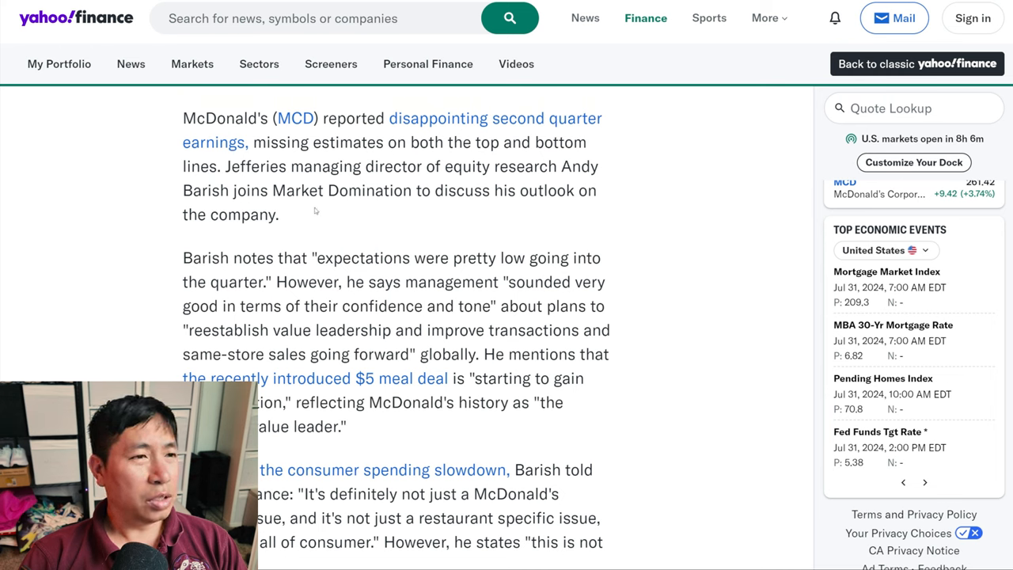
mouse_move(422, 228)
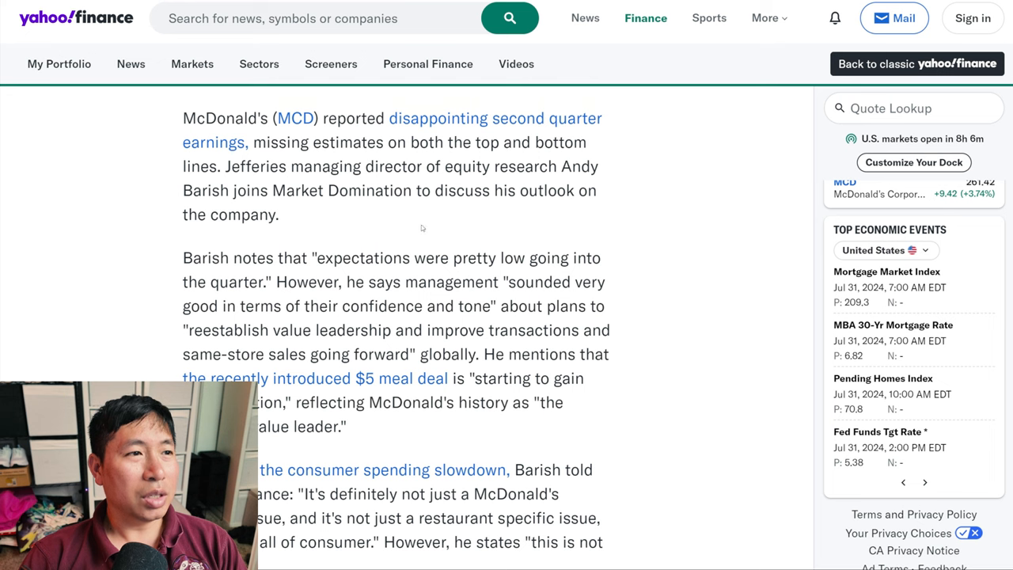
scroll("down", 3)
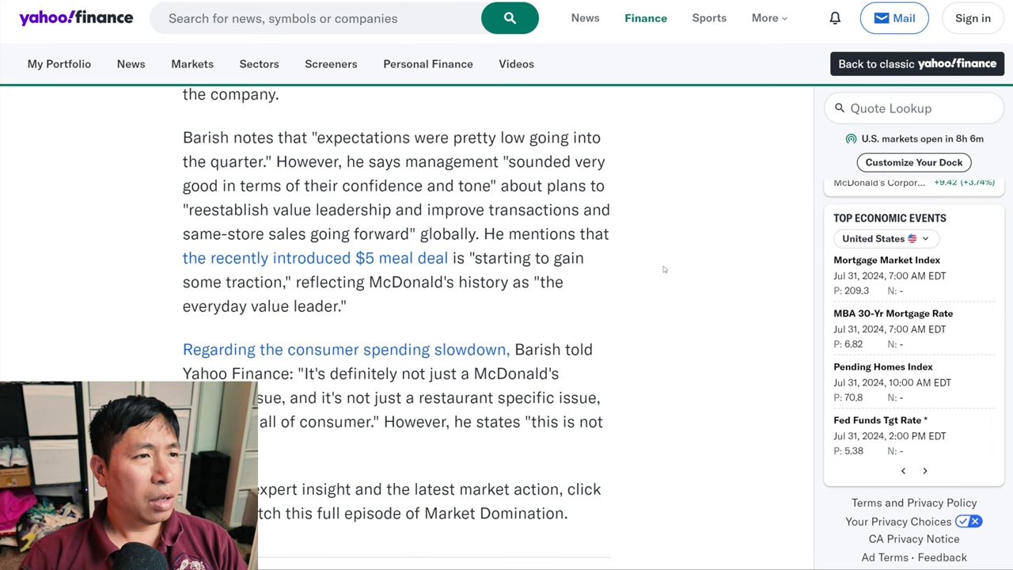
scroll("down", 3)
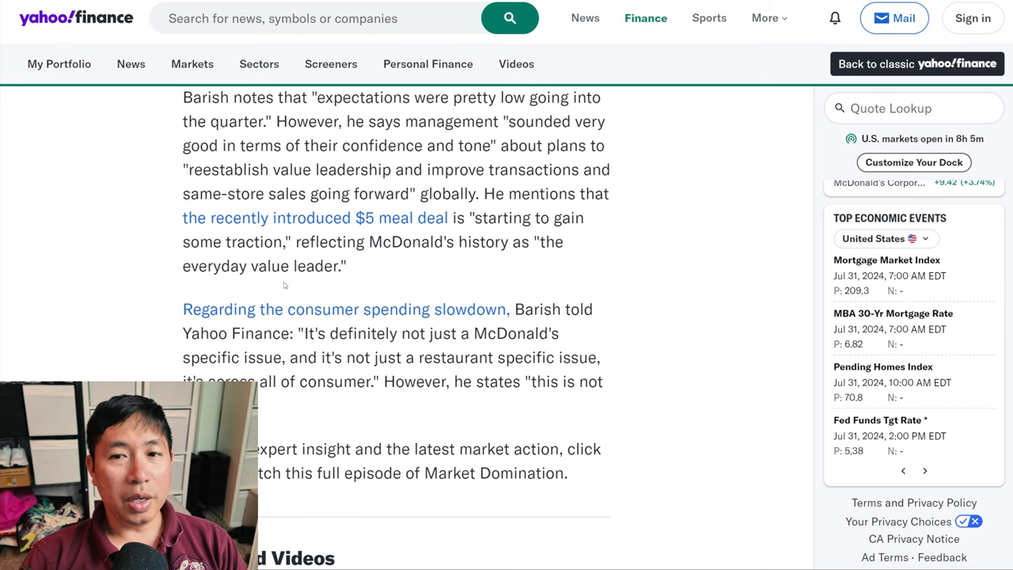
scroll("down", 3)
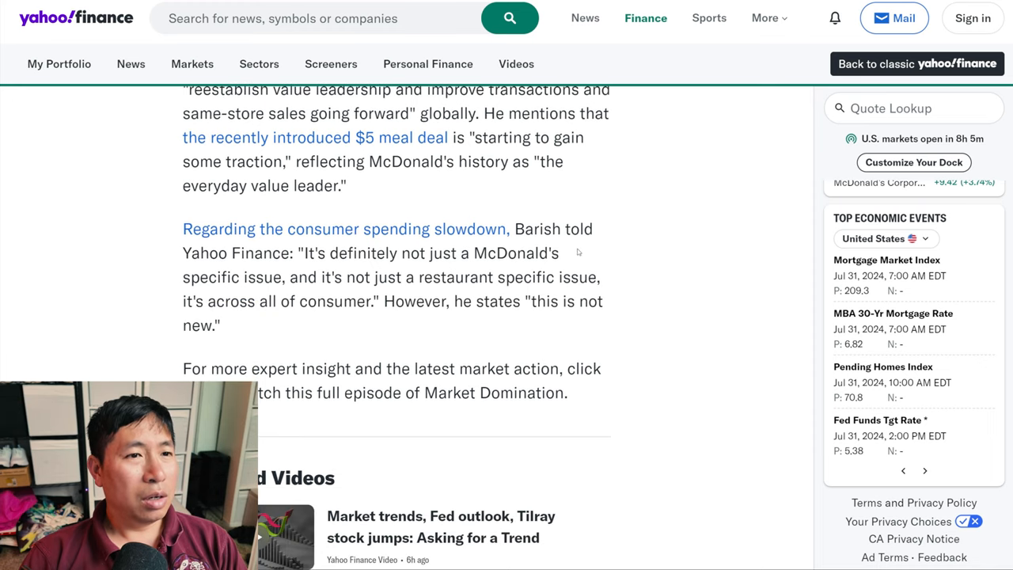
mouse_move(316, 272)
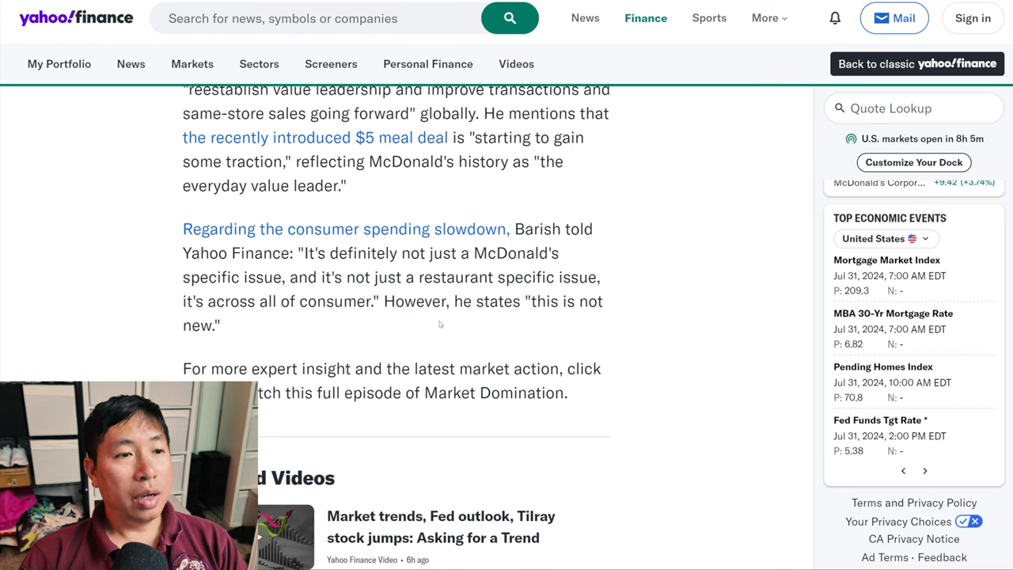
mouse_move(597, 324)
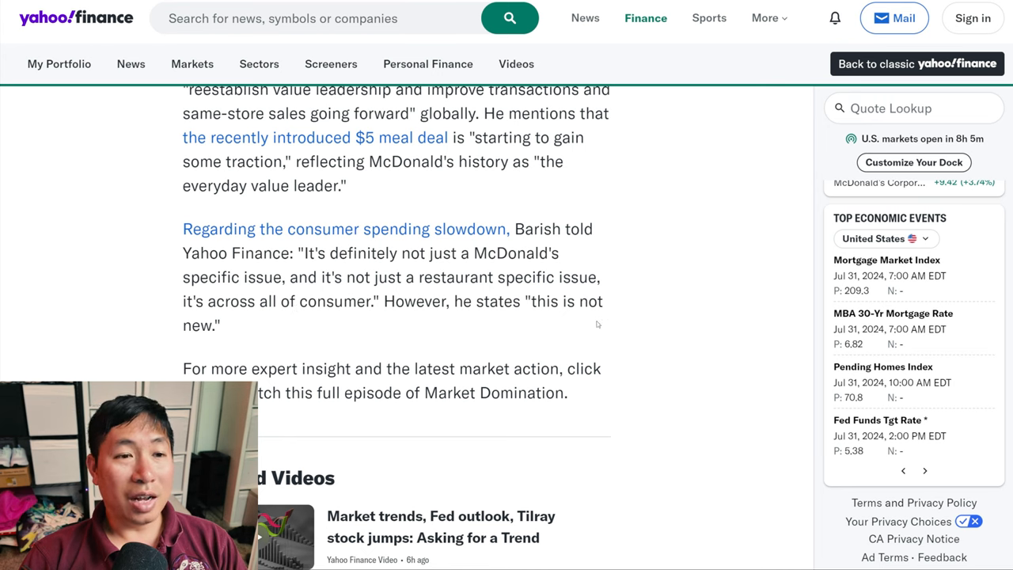
mouse_move(559, 326)
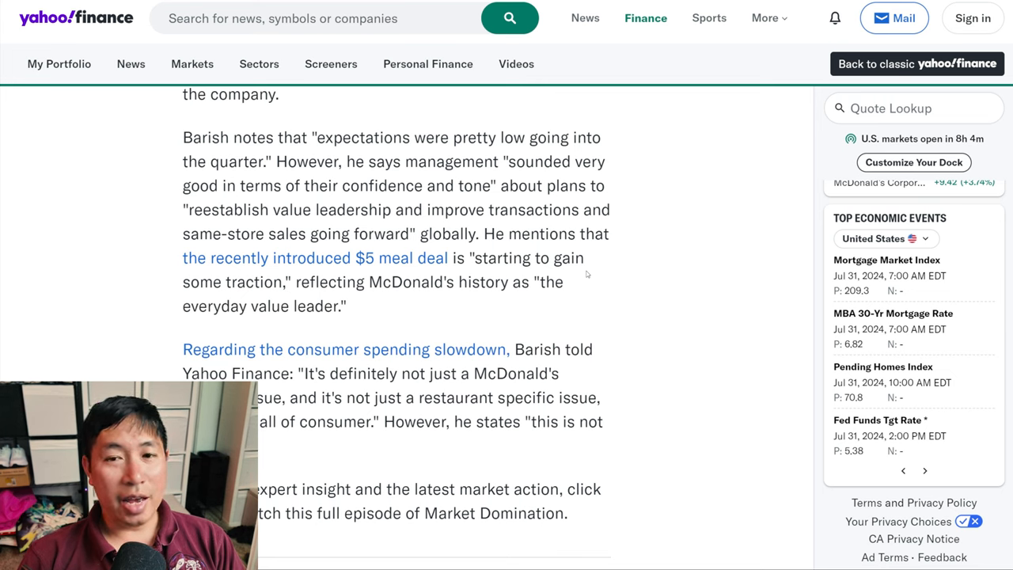
mouse_move(604, 287)
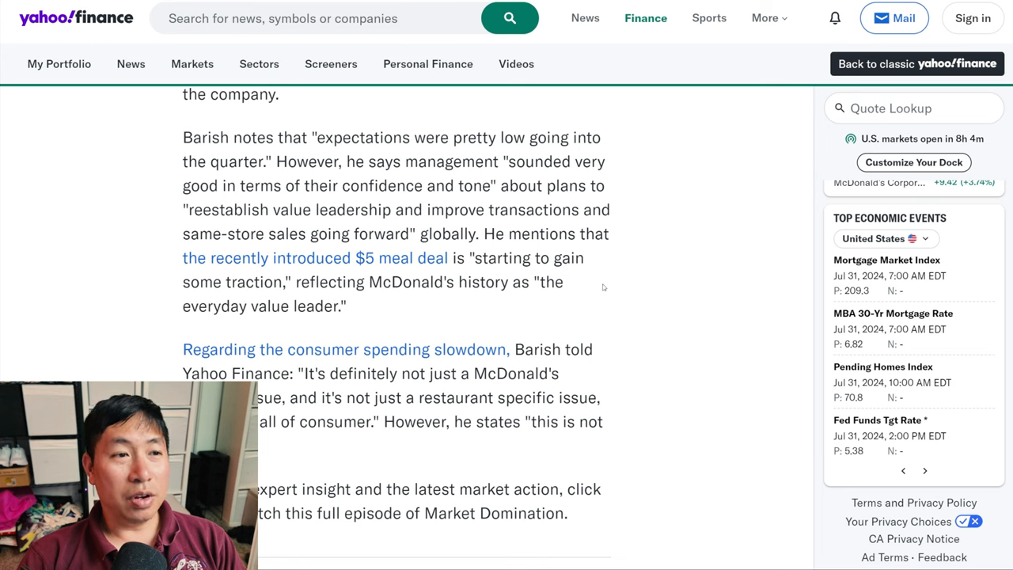
scroll("up", 3)
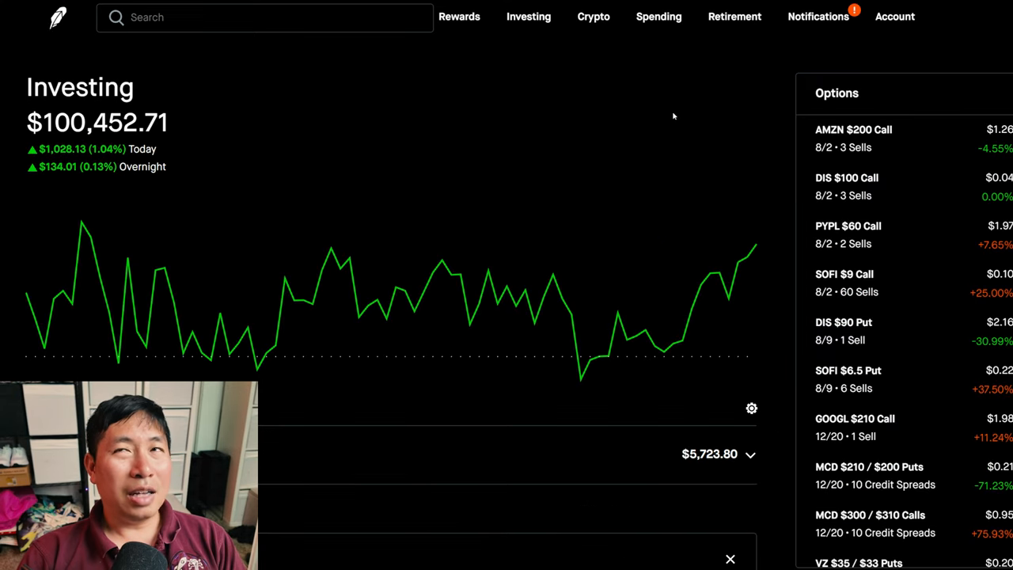
mouse_move(677, 119)
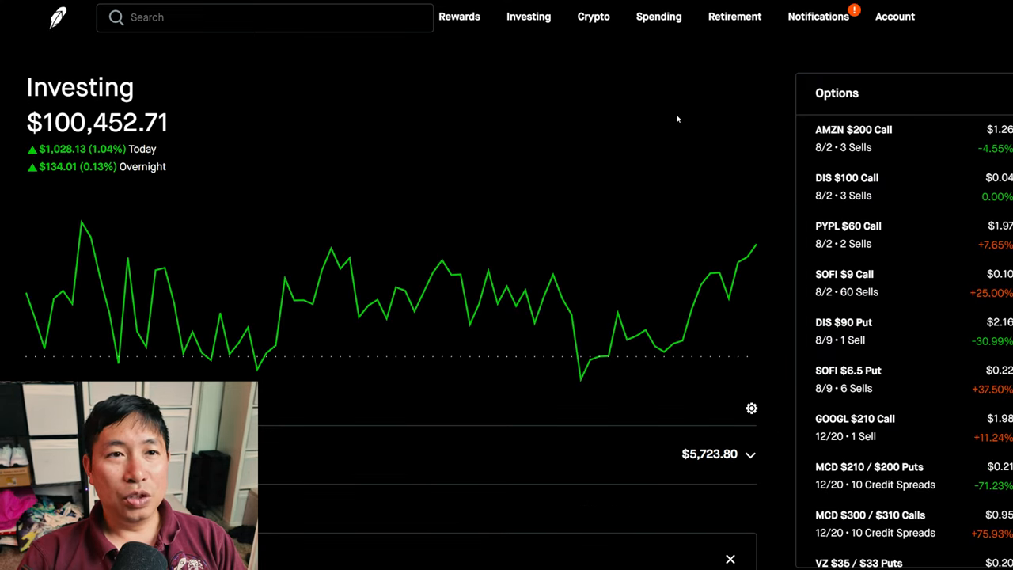
mouse_move(685, 120)
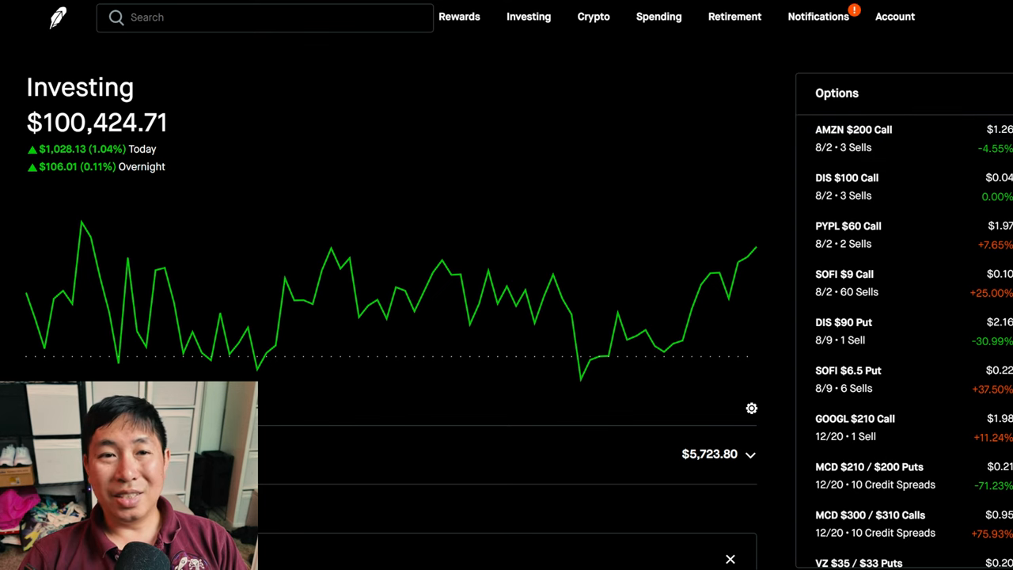
mouse_move(784, 116)
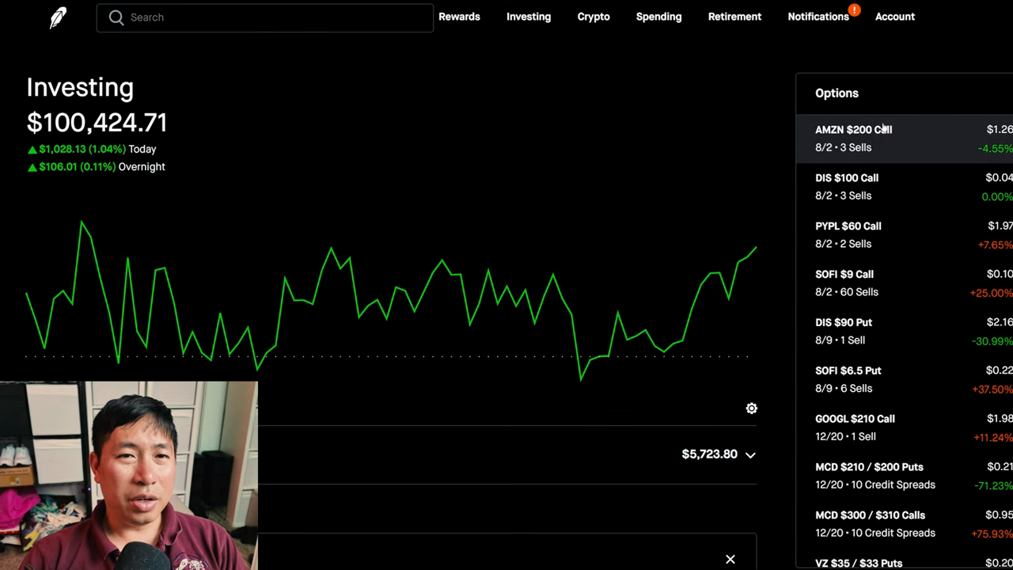
mouse_move(854, 162)
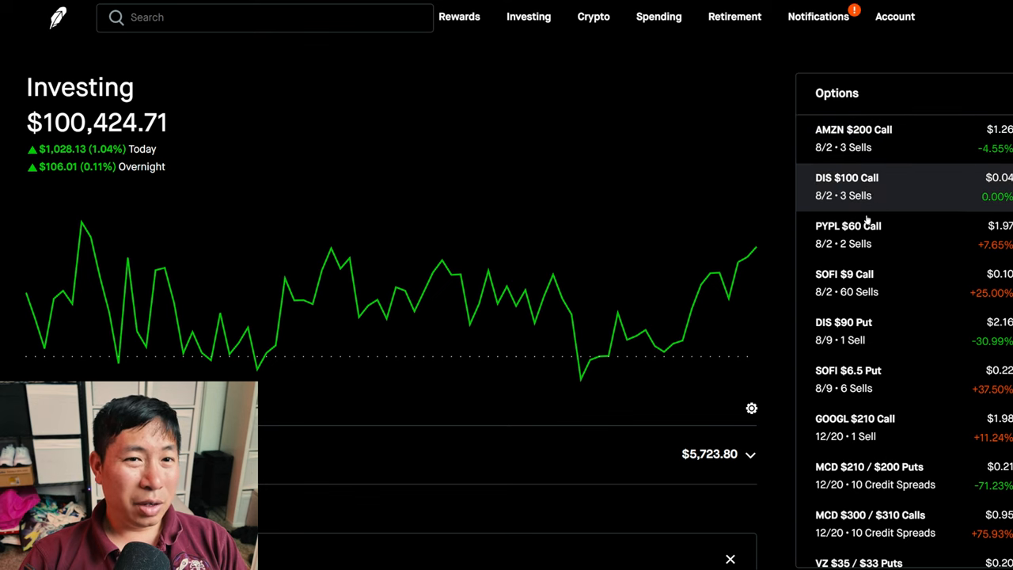
mouse_move(877, 241)
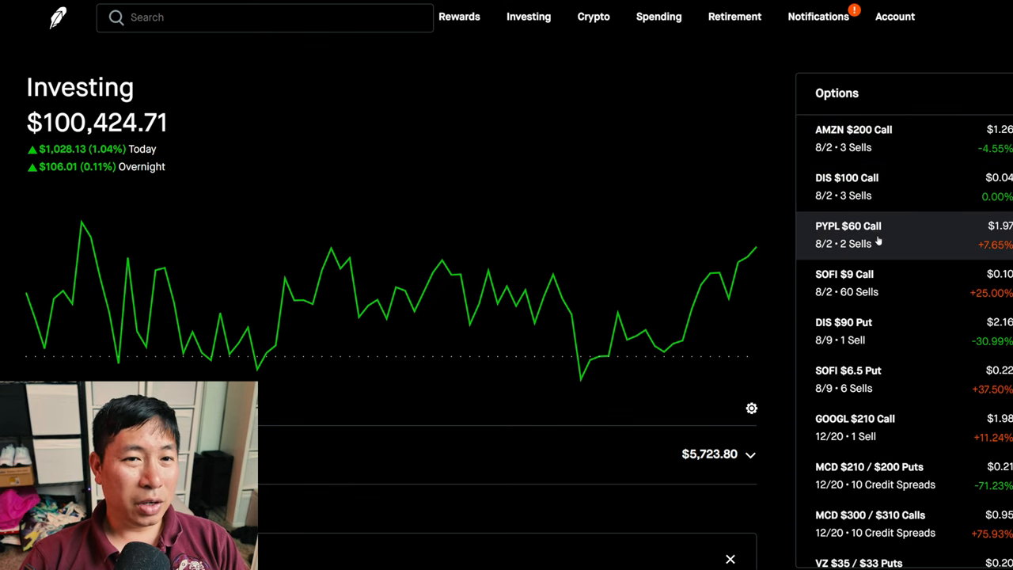
mouse_move(902, 286)
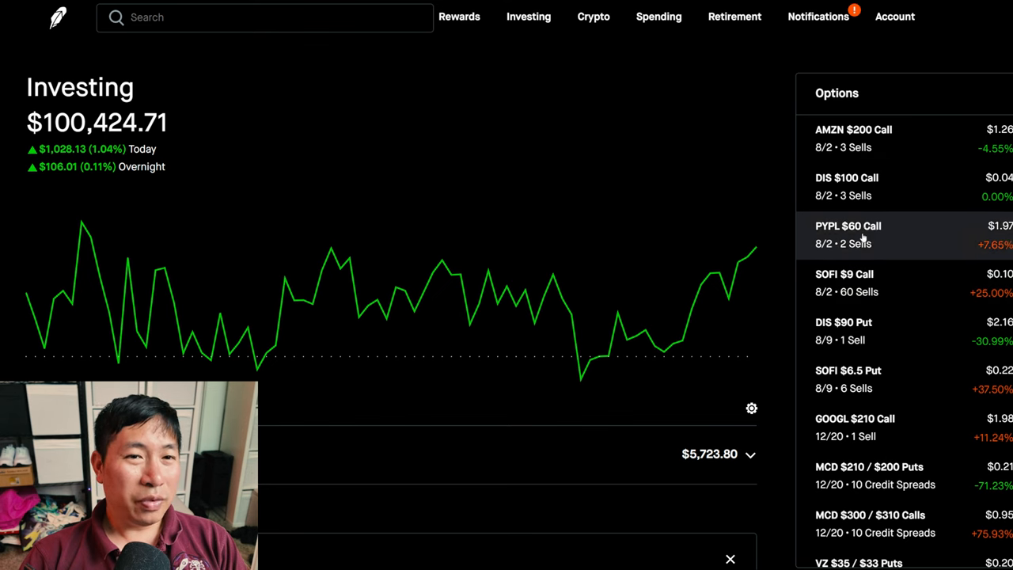
mouse_move(861, 282)
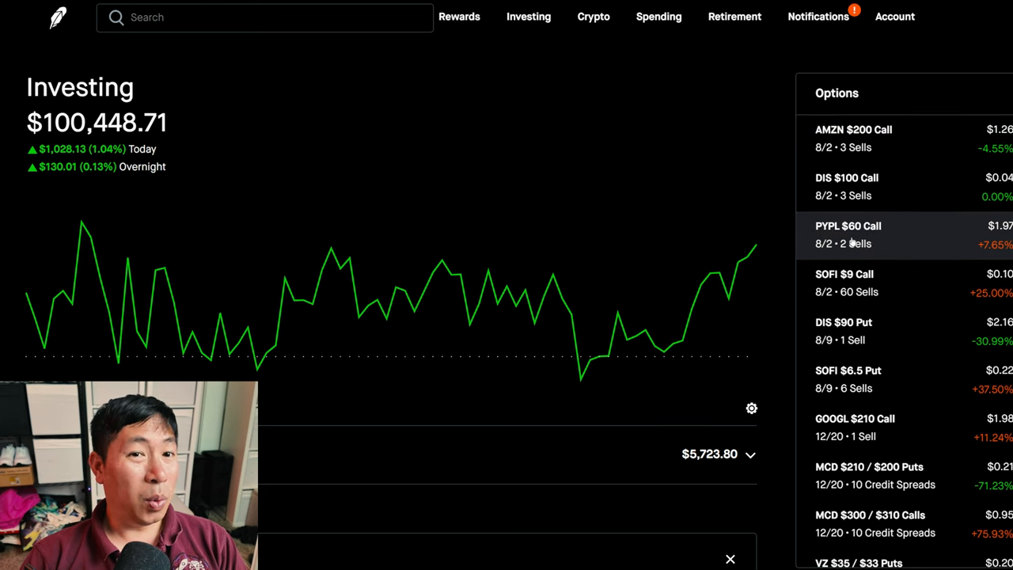
left_click(848, 234)
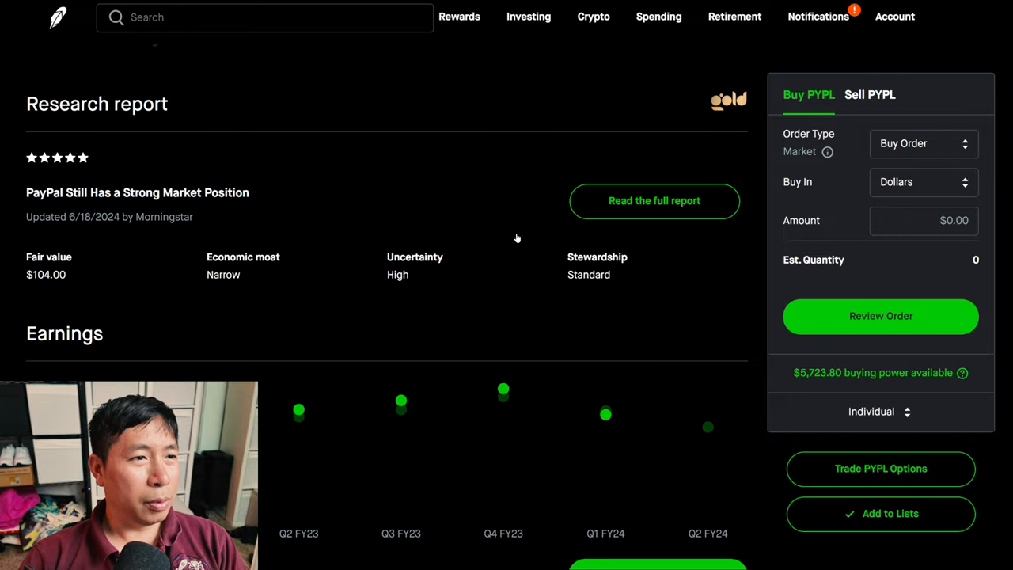
scroll("down", 3)
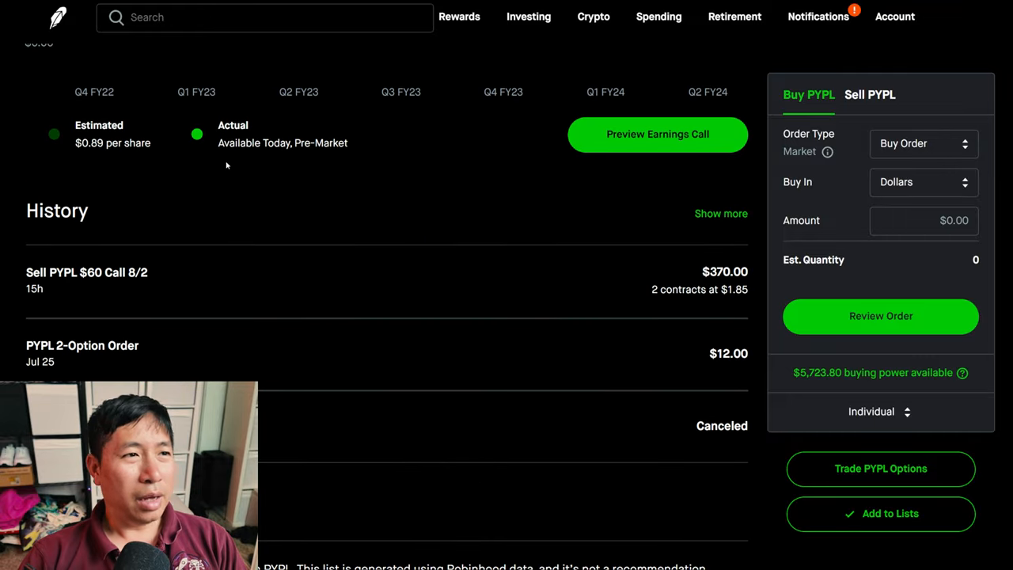
mouse_move(304, 164)
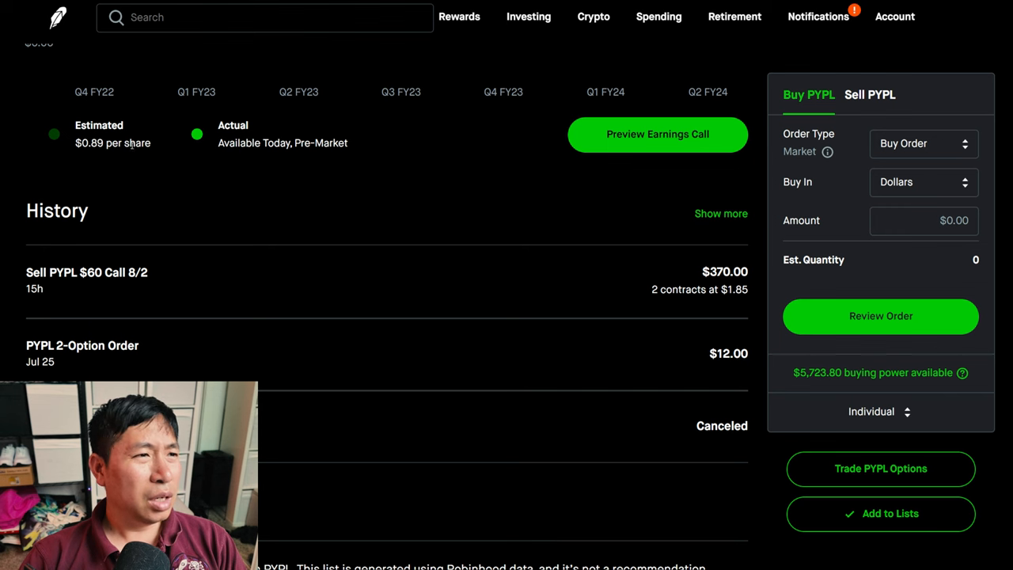
mouse_move(94, 155)
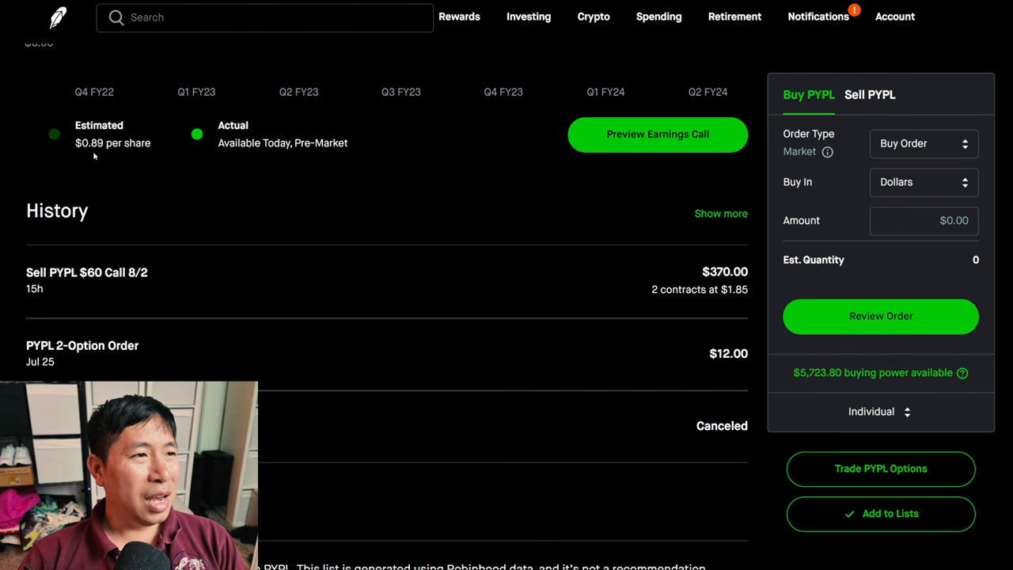
mouse_move(164, 170)
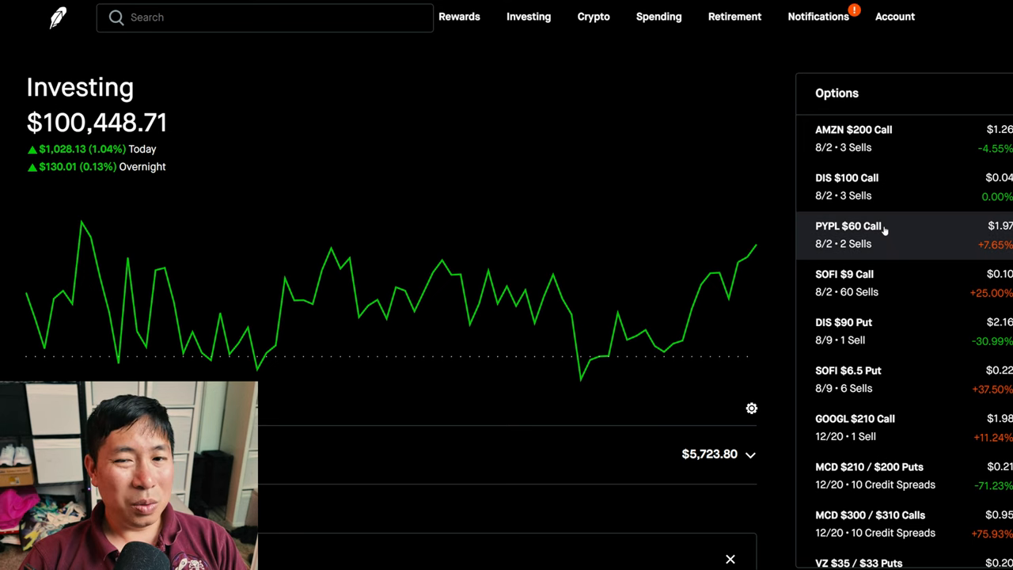
Open the PYPL $60 Call position at $1.97 with a 2-contract buy-to-close form
left_click(855, 235)
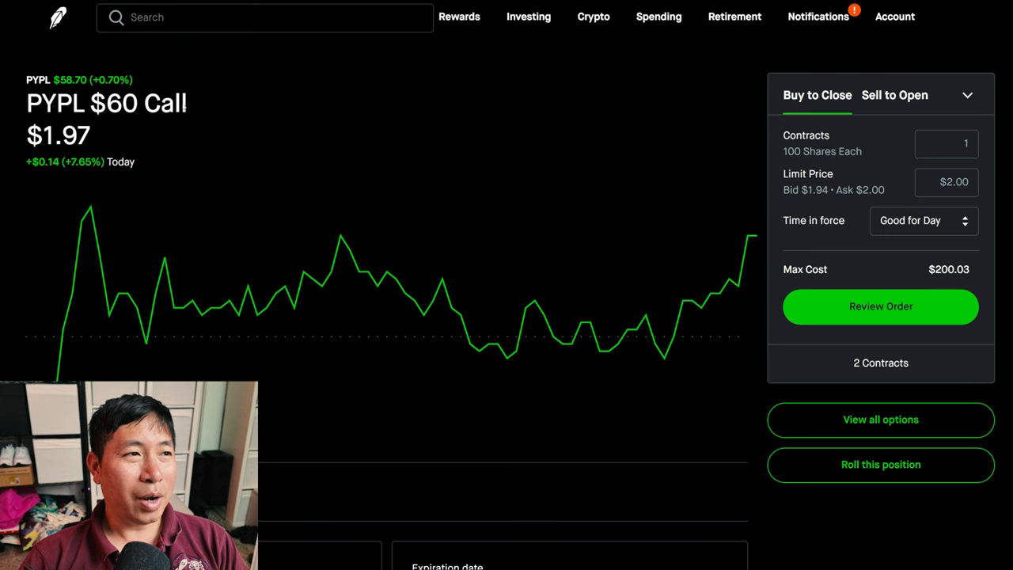
double_click(114, 103)
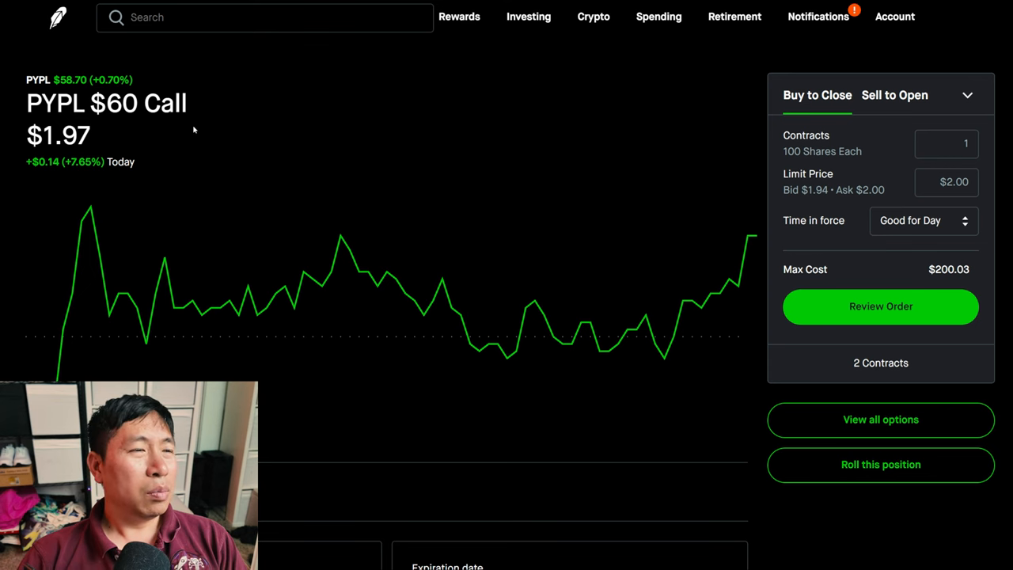
mouse_move(44, 50)
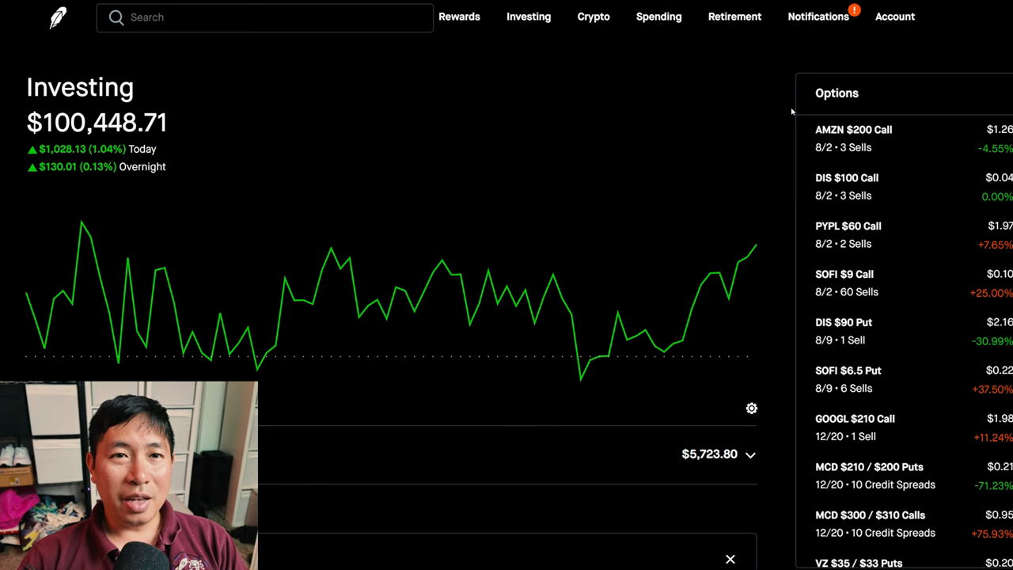
mouse_move(866, 196)
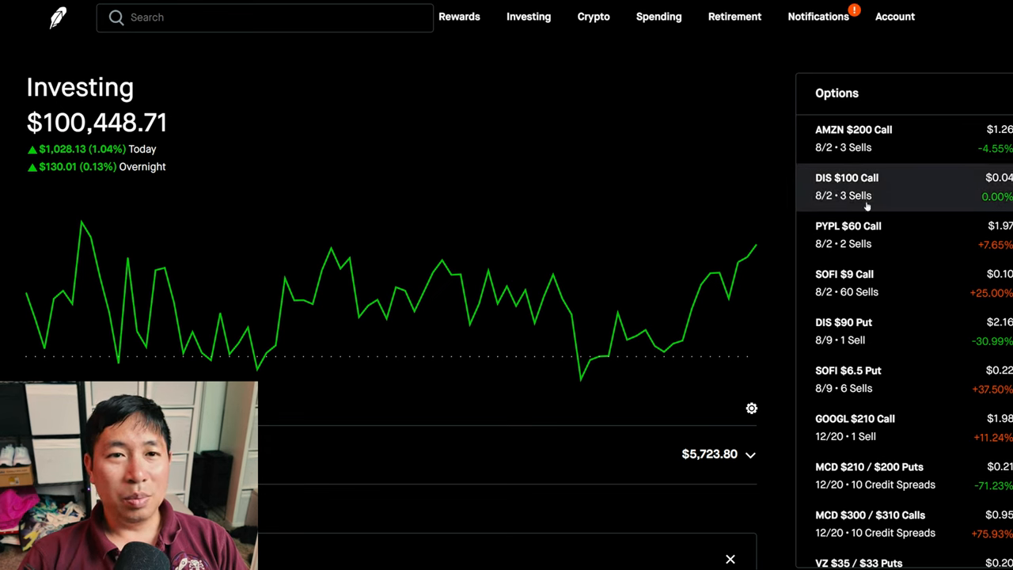
mouse_move(748, 135)
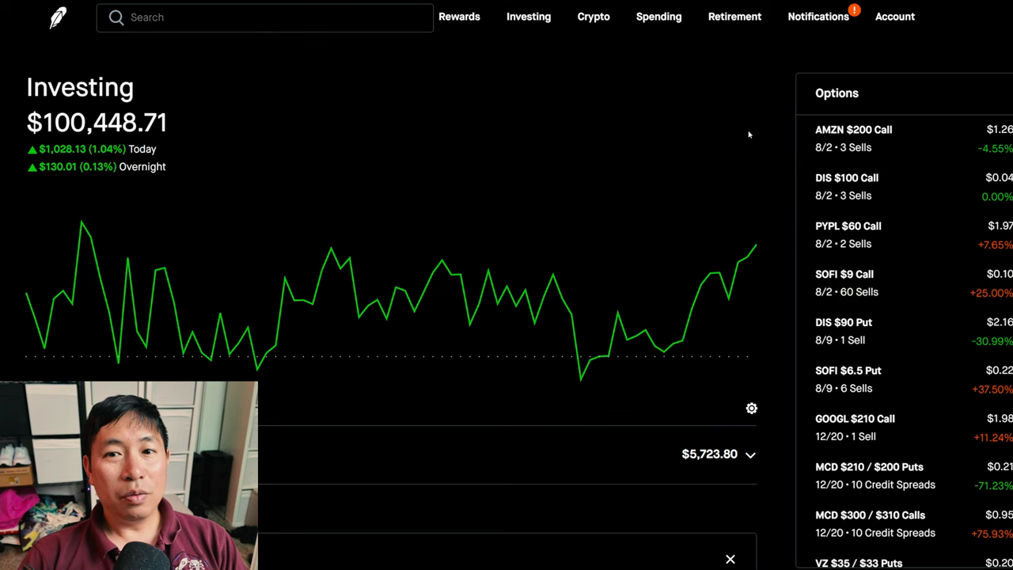